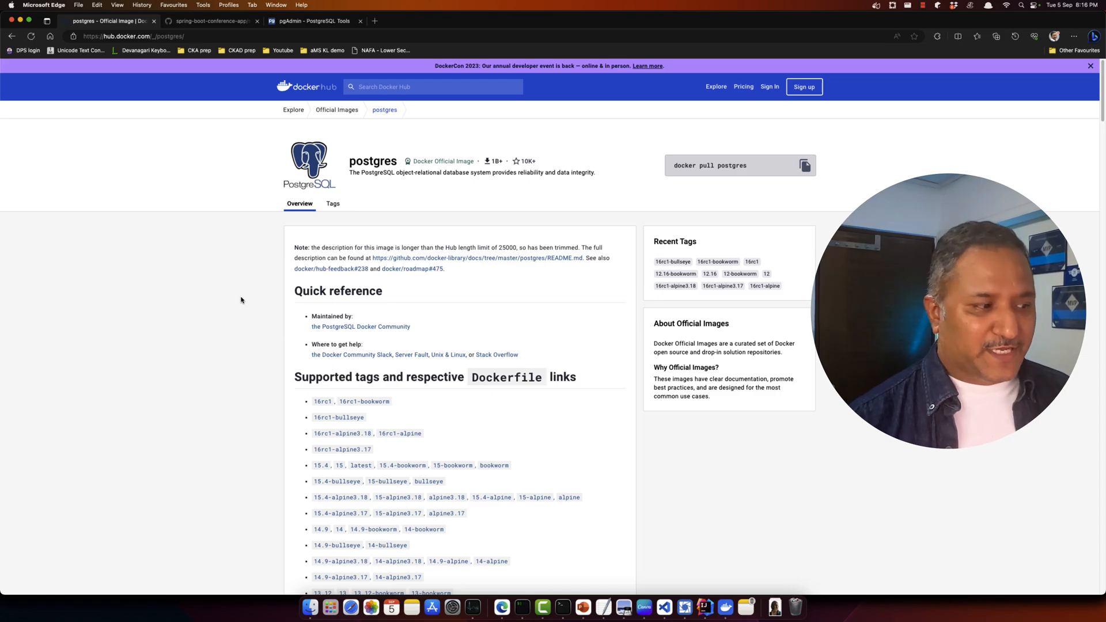
Scroll through the terminal while composing the docker run command for postgres:15-alpine.
{"action": "scroll", "scroll_direction": "down", "scroll_amount": 3}
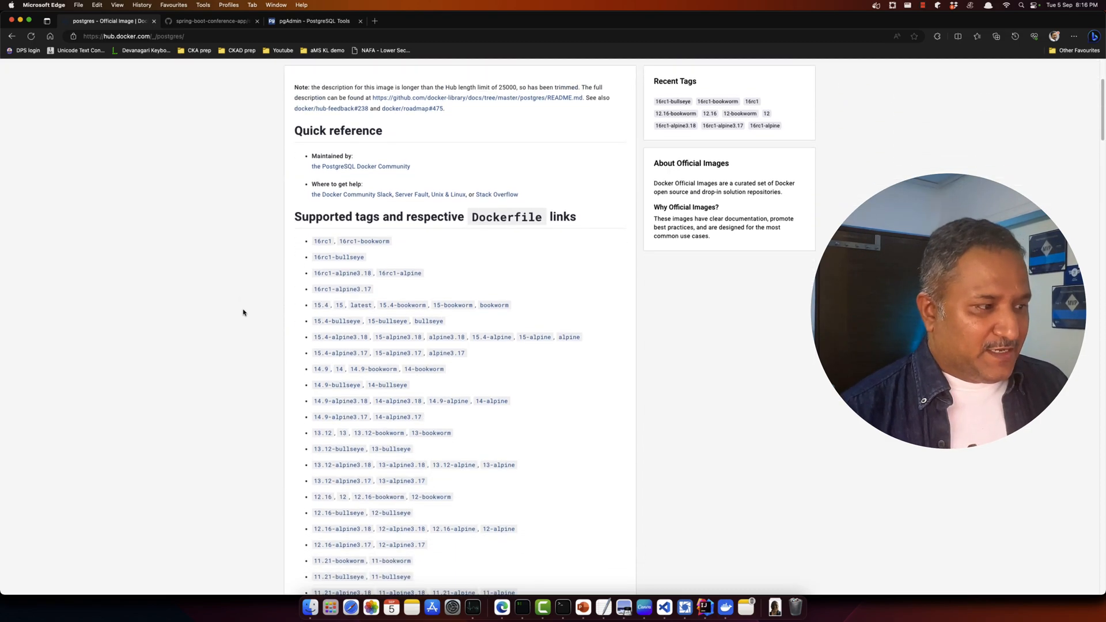
{"action": "scroll", "scroll_direction": "down", "scroll_amount": 3}
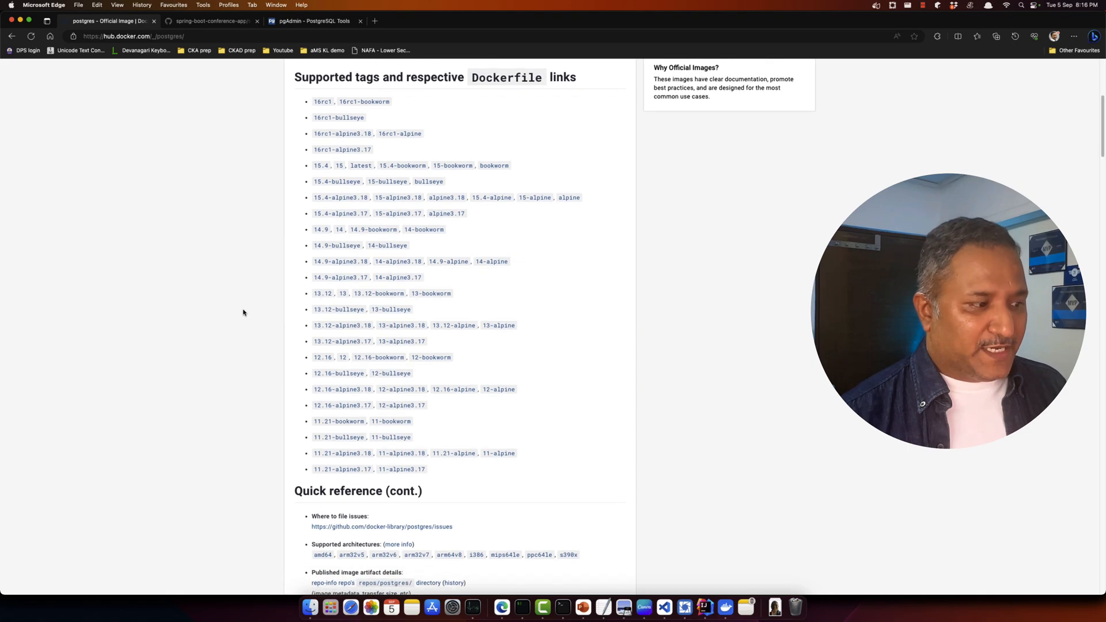
{"action": "scroll", "scroll_direction": "down", "scroll_amount": 3}
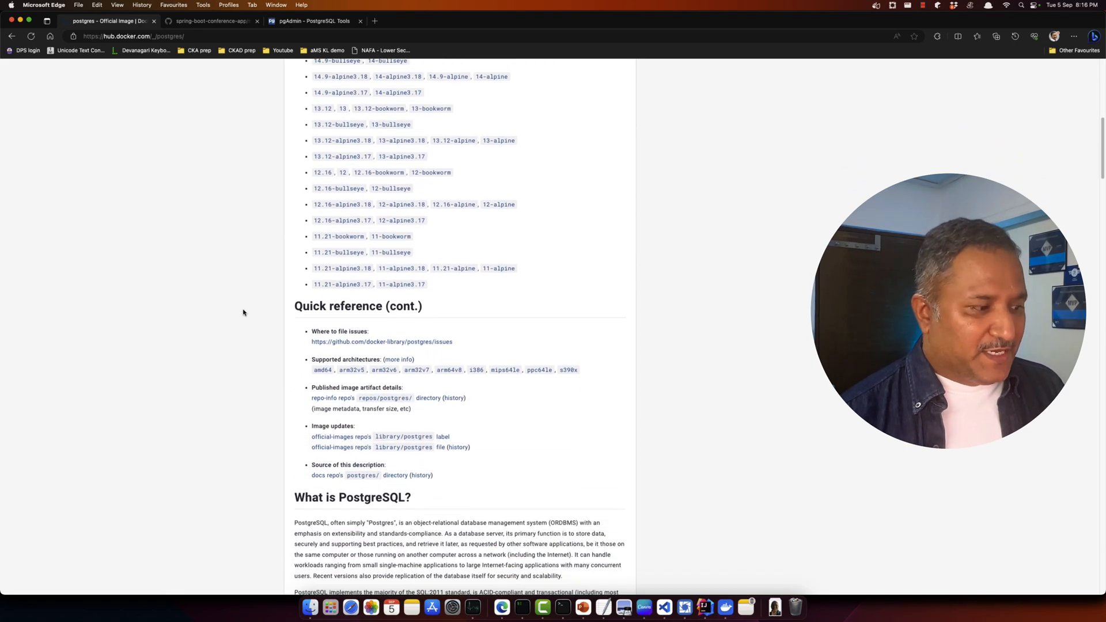
{"action": "scroll", "scroll_direction": "down", "scroll_amount": 3}
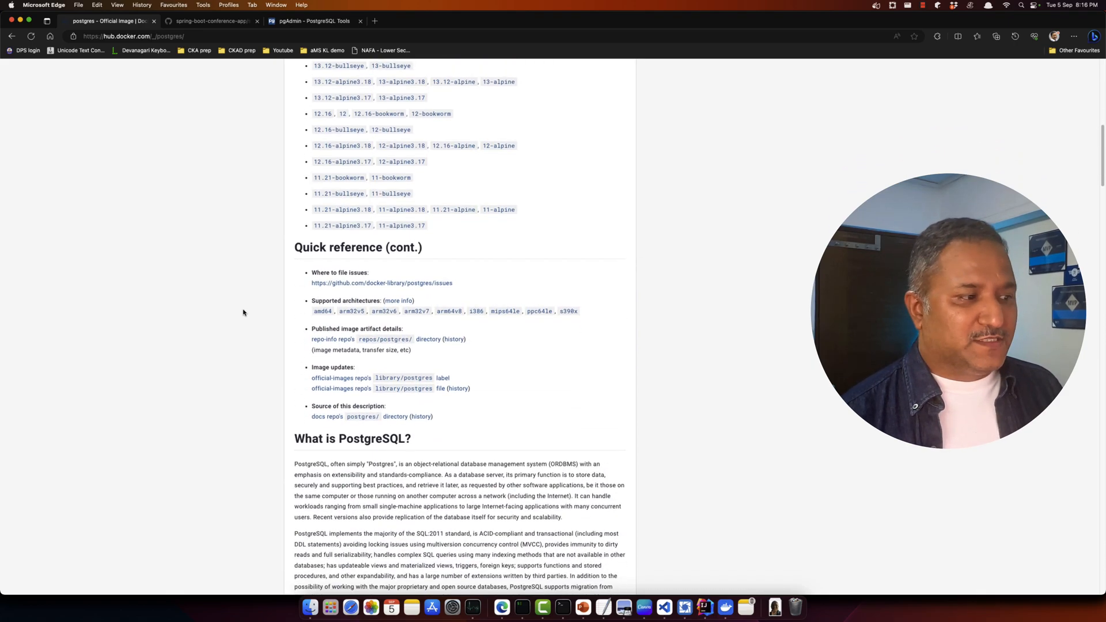
{"action": "scroll", "scroll_direction": "down", "scroll_amount": 3}
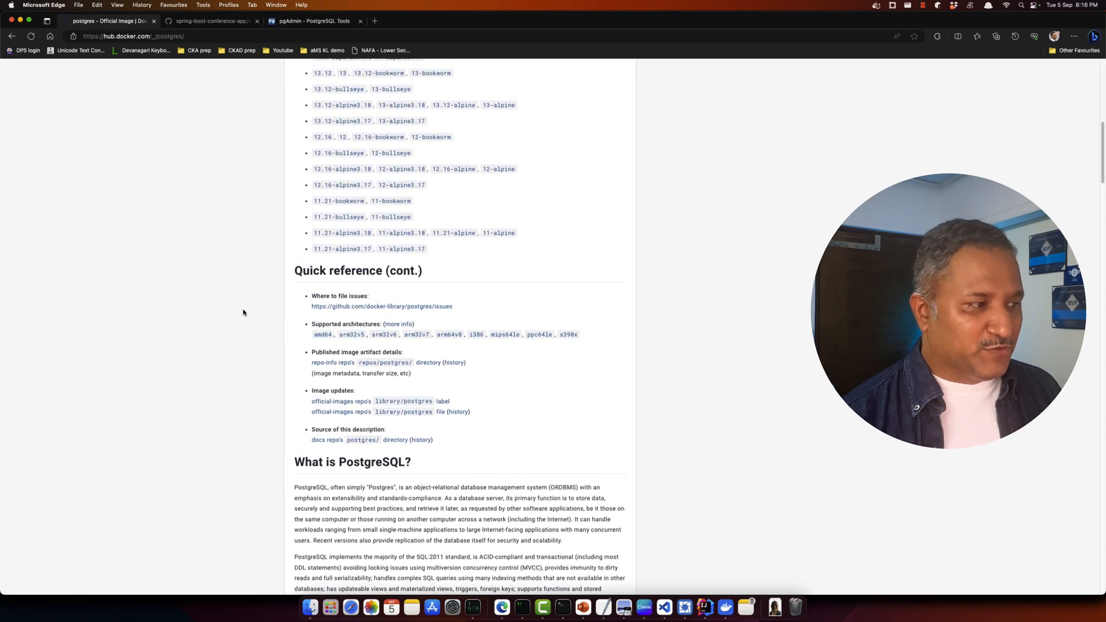
{"action": "mouse_move", "coordinate": [342, 249]}
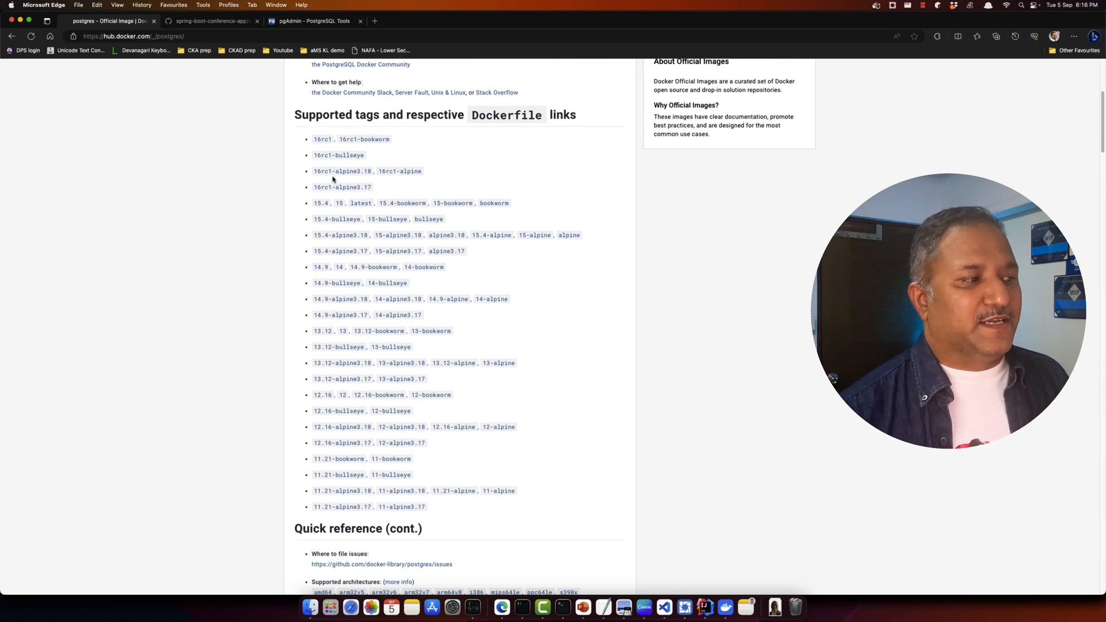
{"action": "scroll", "scroll_direction": "up", "scroll_amount": 3}
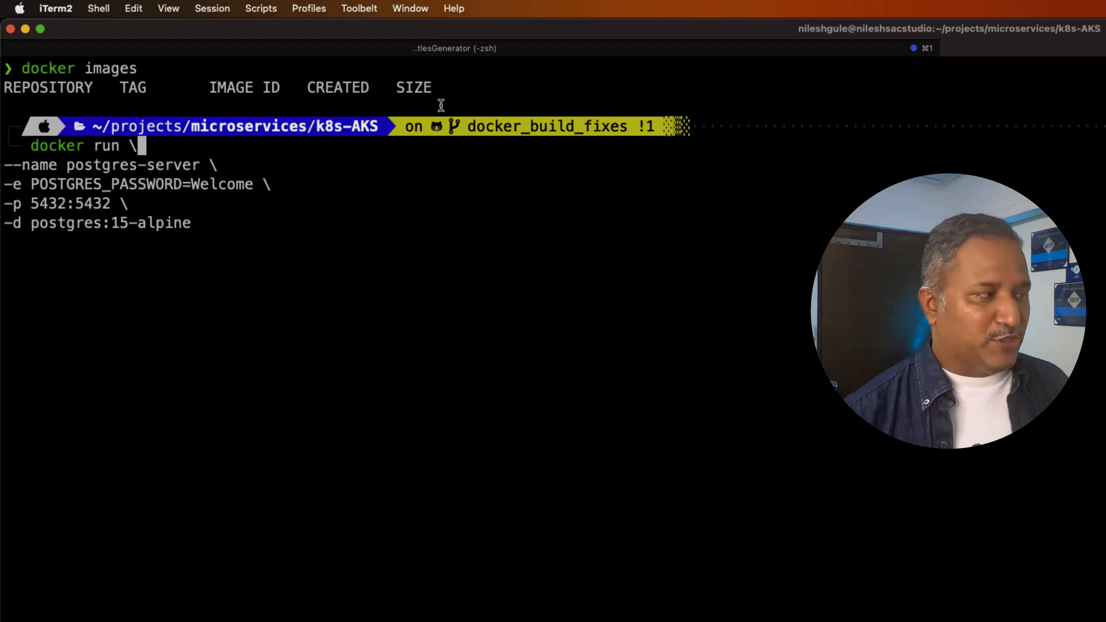
{"action": "mouse_move", "coordinate": [271, 224]}
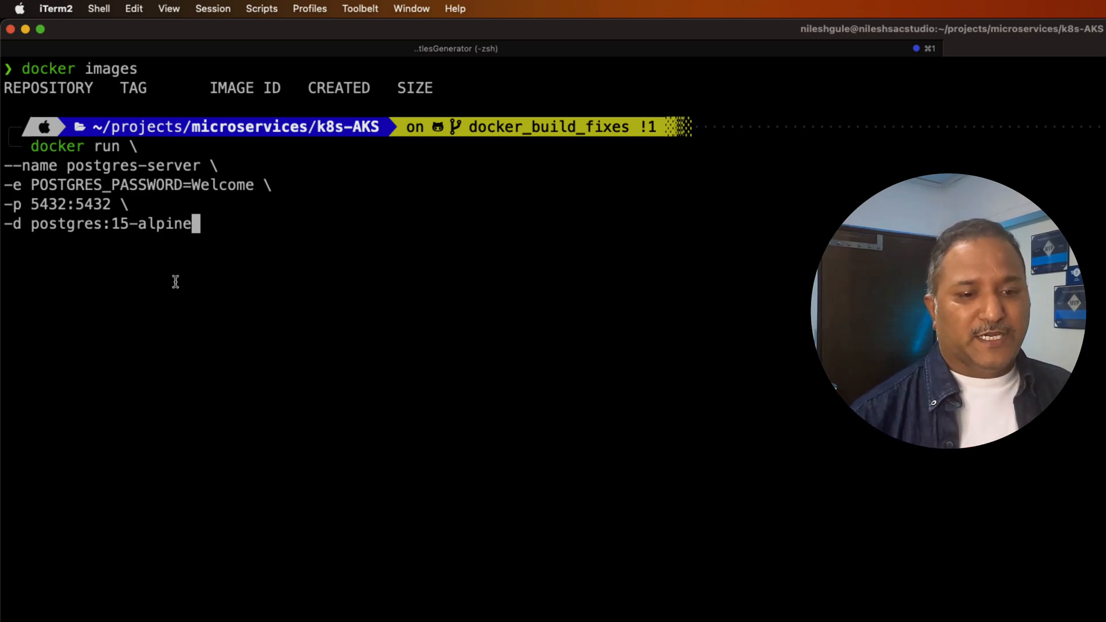
Run the docker command so postgres-server starts from postgres:15-alpine on port 5432.
{"action": "key", "text": "enter"}
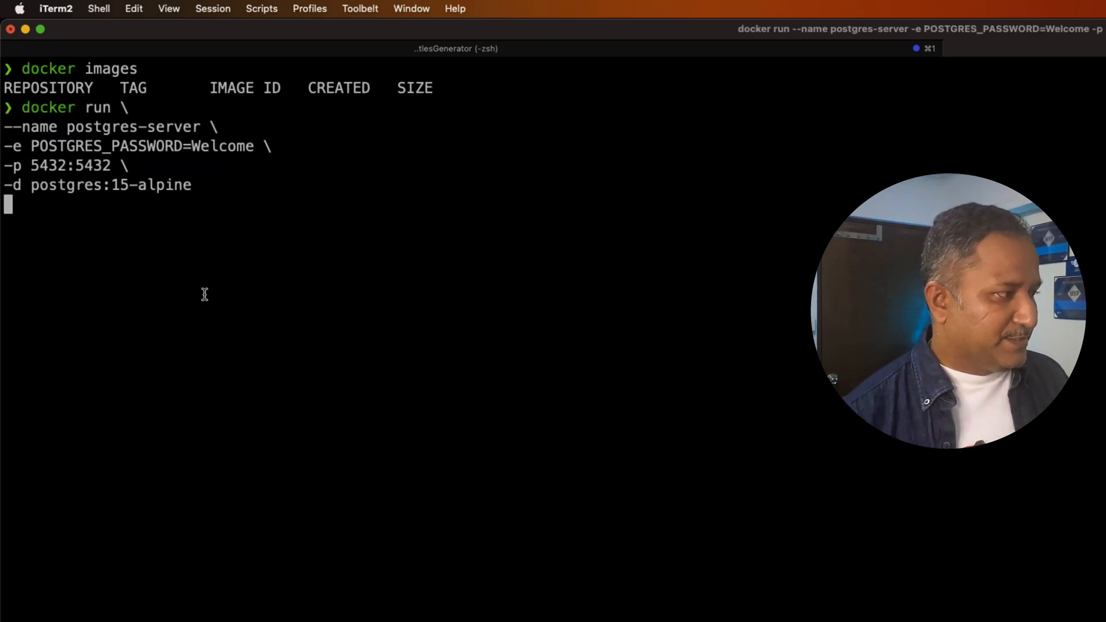
{"action": "key", "text": "Return"}
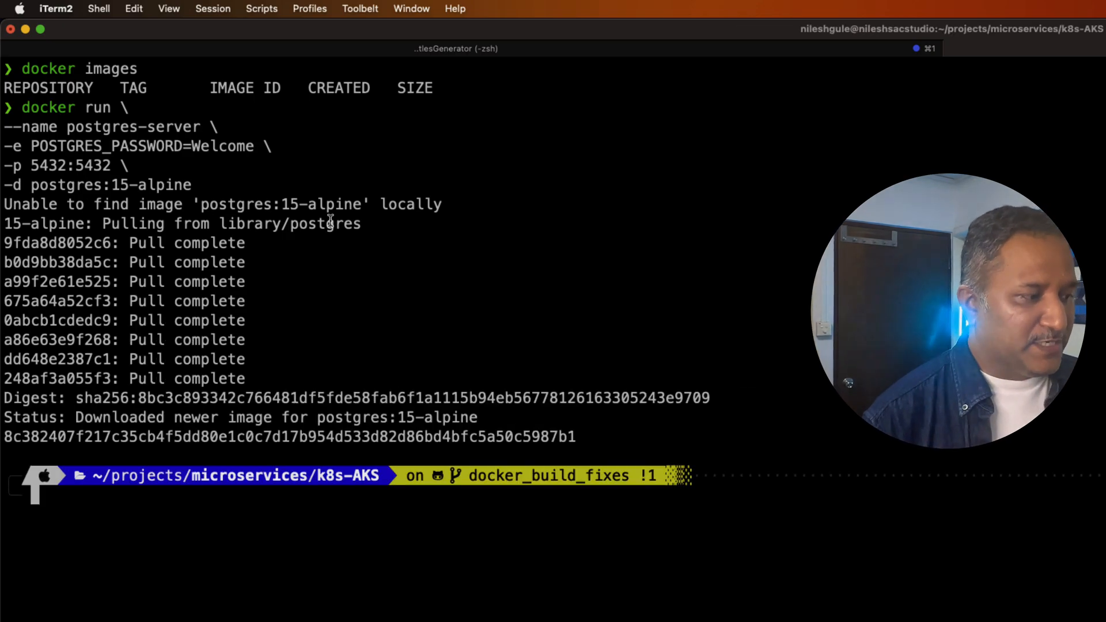
{"action": "mouse_move", "coordinate": [62, 438]}
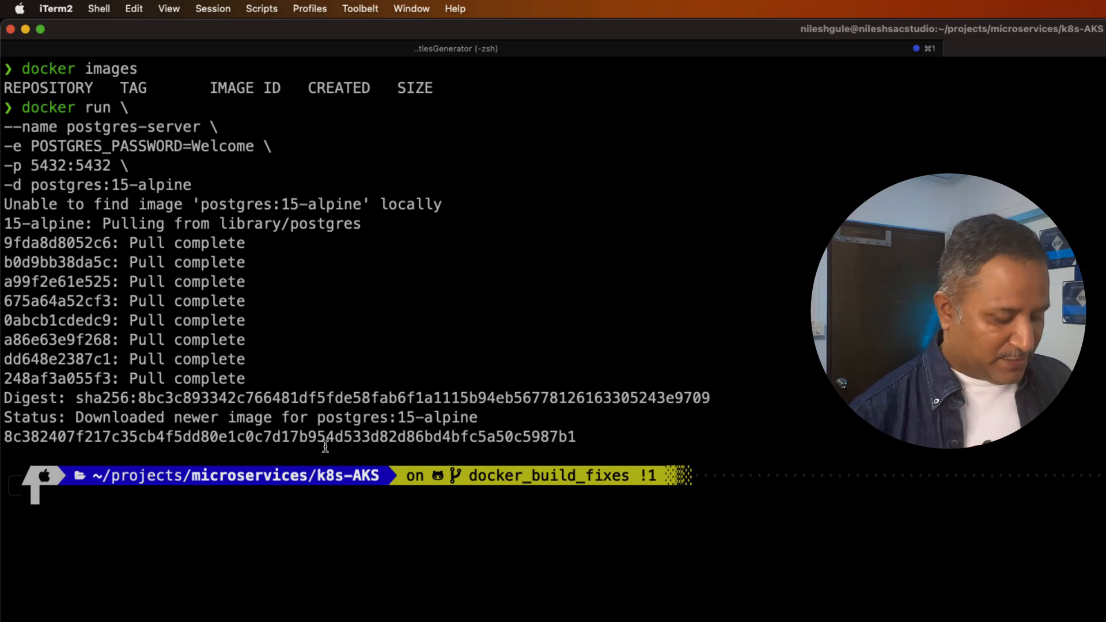
{"action": "mouse_move", "coordinate": [326, 452]}
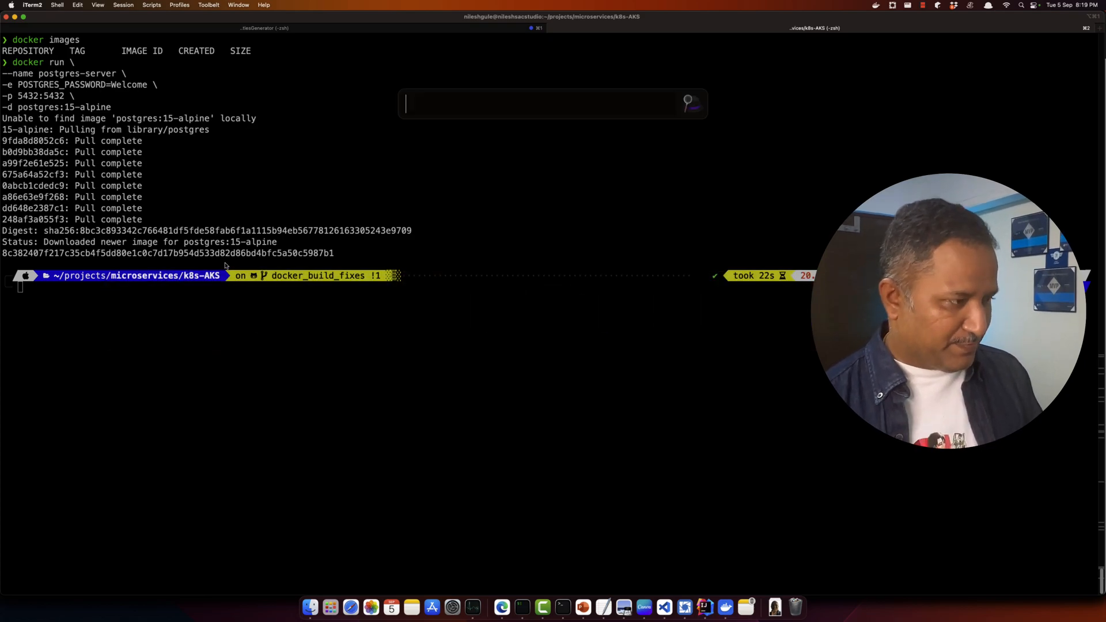
Launch pgAdmin 4 via Alfred with 'pg' and select the empty Servers group.
{"action": "type", "text": "pg"}
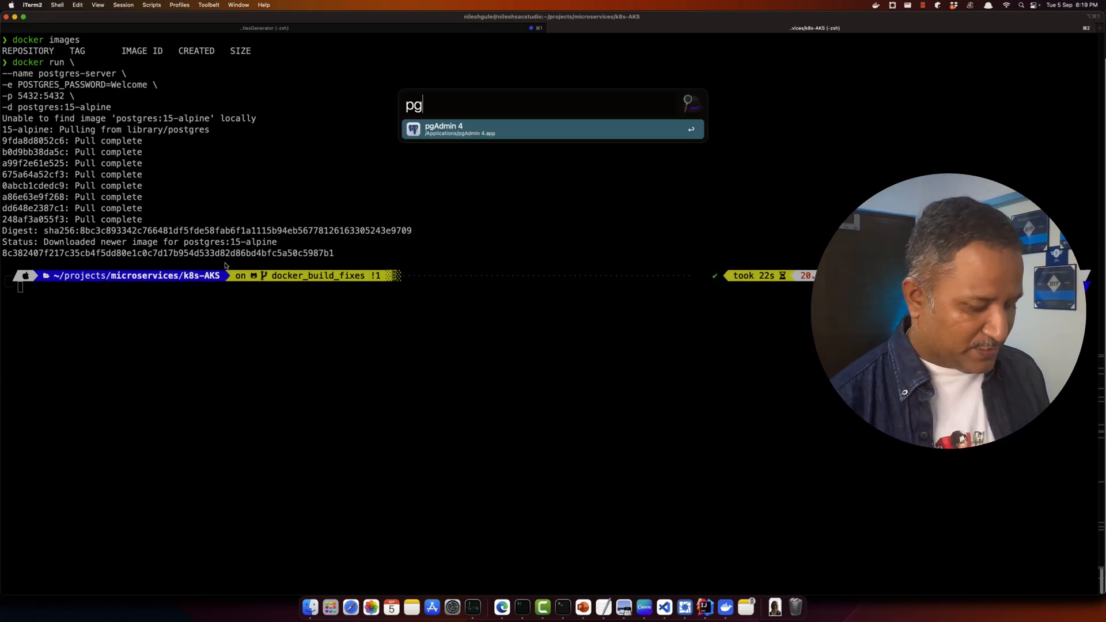
{"action": "key", "text": "Escape"}
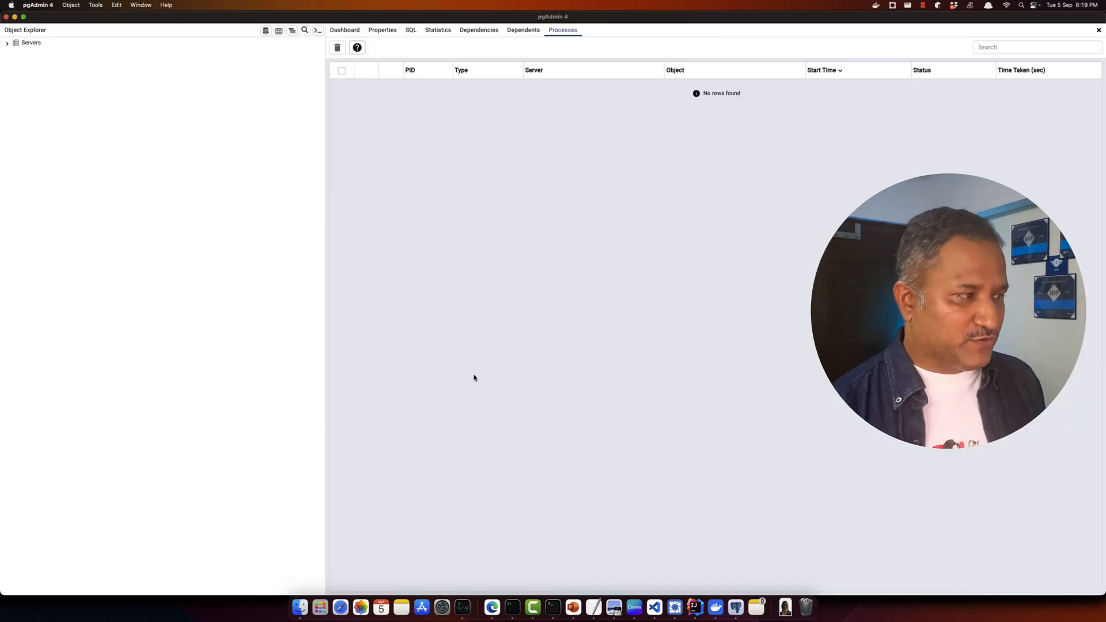
{"action": "left_click", "coordinate": [31, 43]}
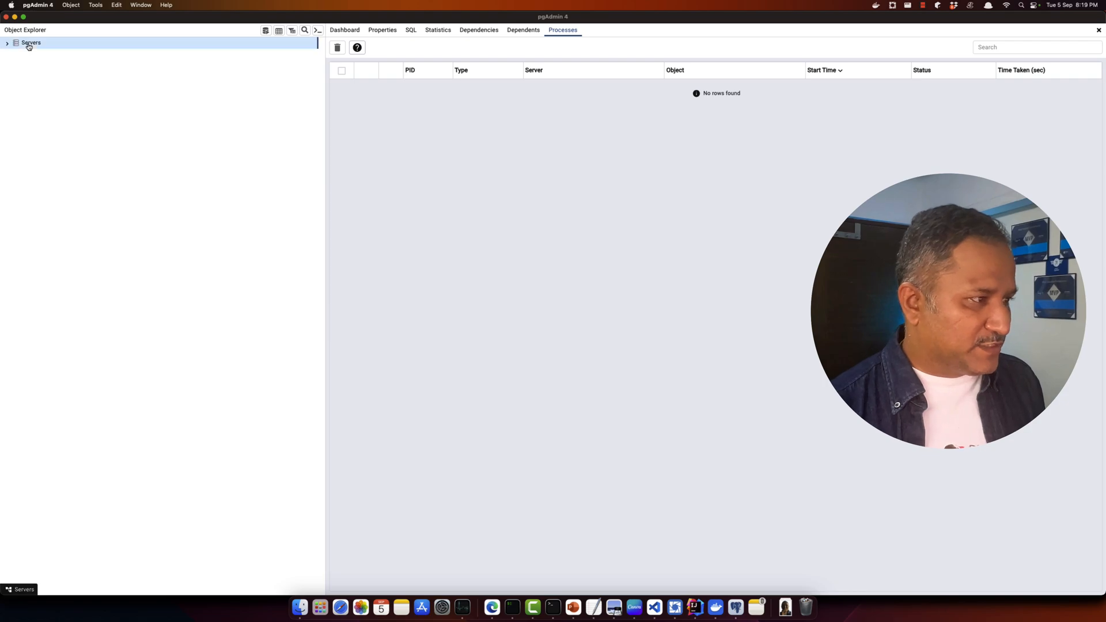
Start registering a server with host localhost, port 5432 and the postgres password.
{"action": "right_click", "coordinate": [30, 43]}
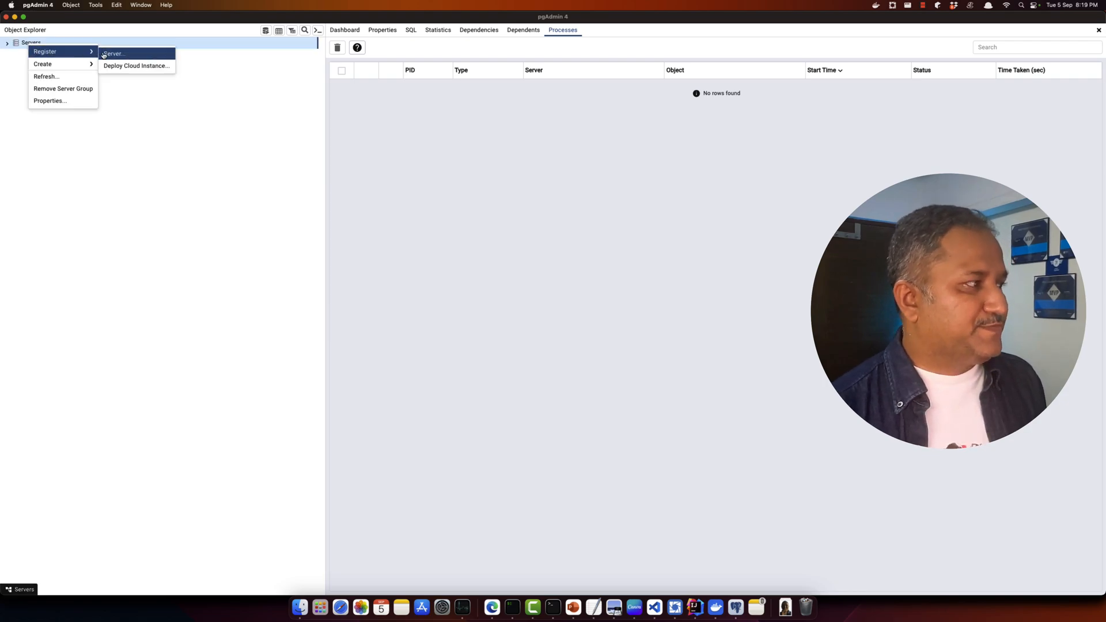
{"action": "left_click", "coordinate": [114, 55]}
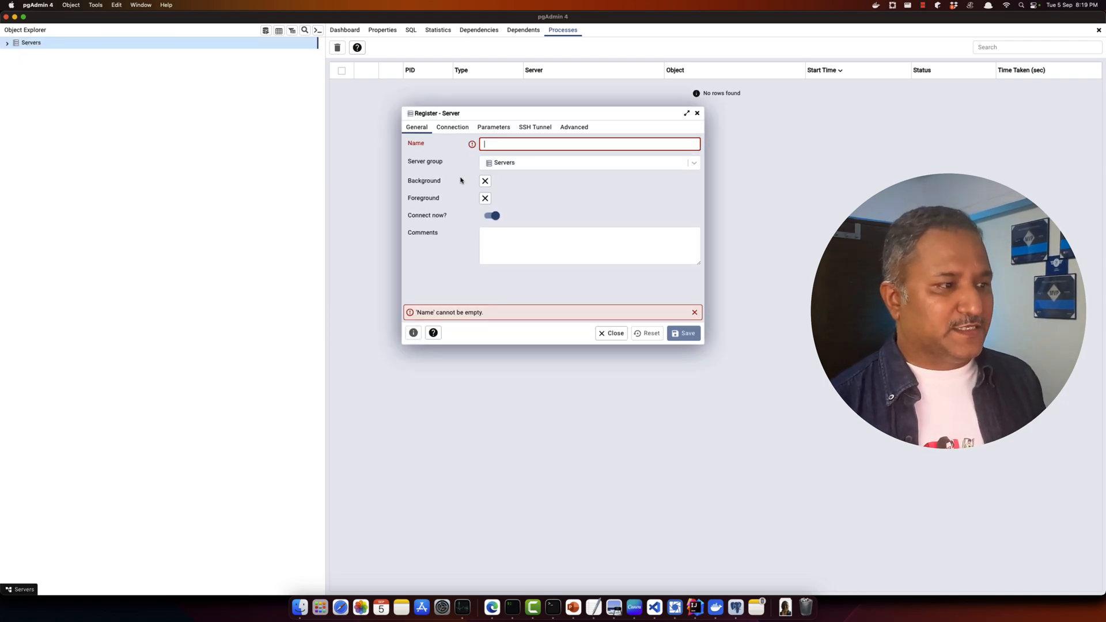
{"action": "left_click", "coordinate": [451, 126]}
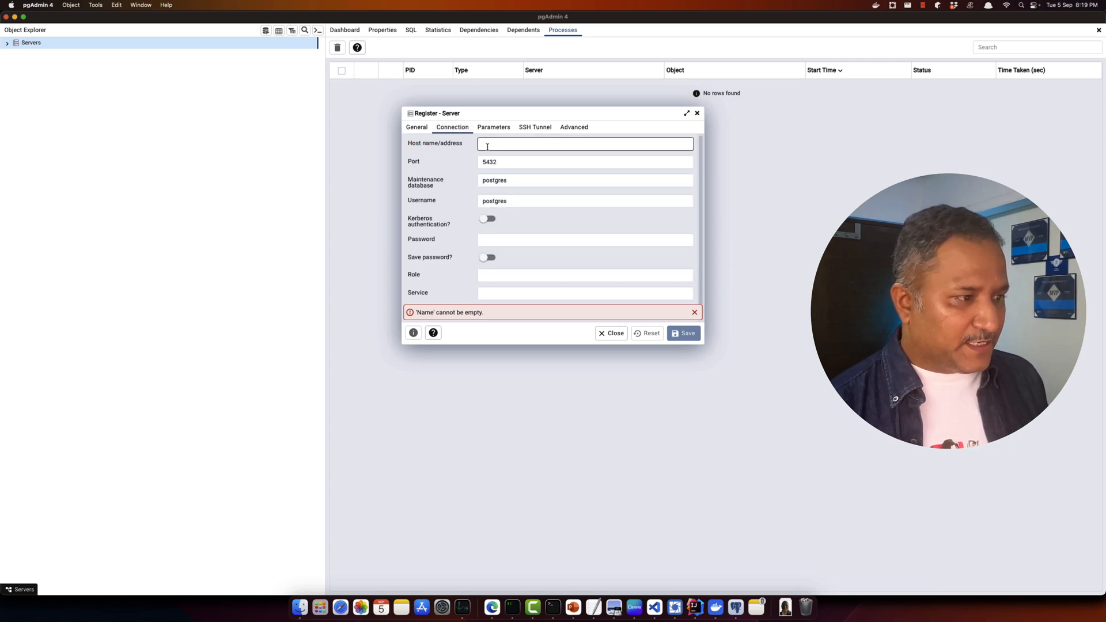
{"action": "left_click", "coordinate": [584, 143]}
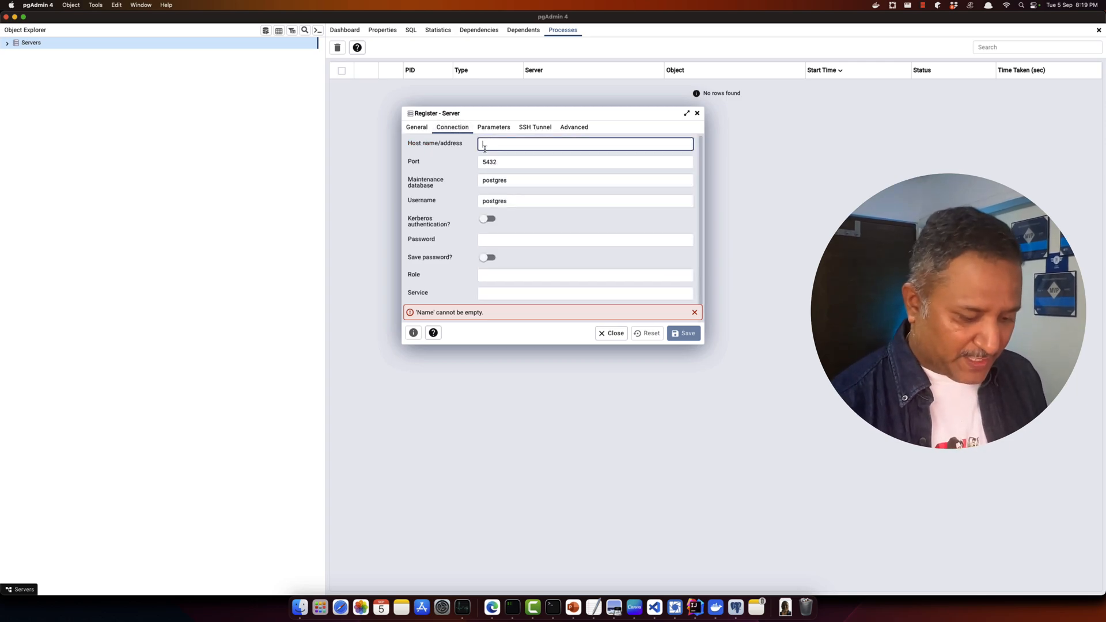
{"action": "type", "text": "postgres-server"}
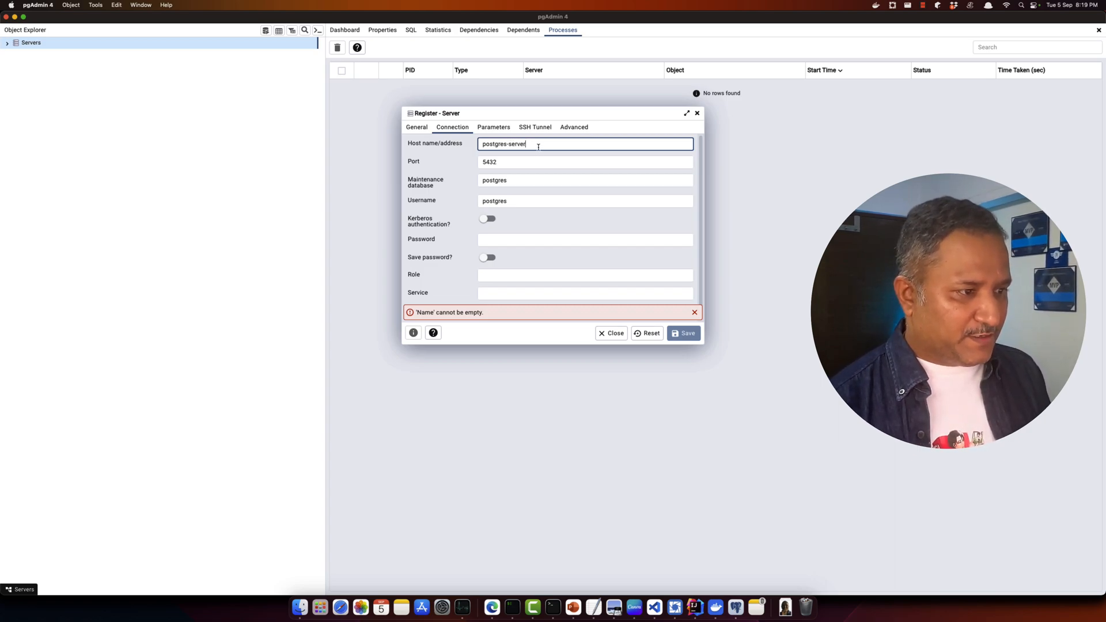
{"action": "type", "text": "localhost"}
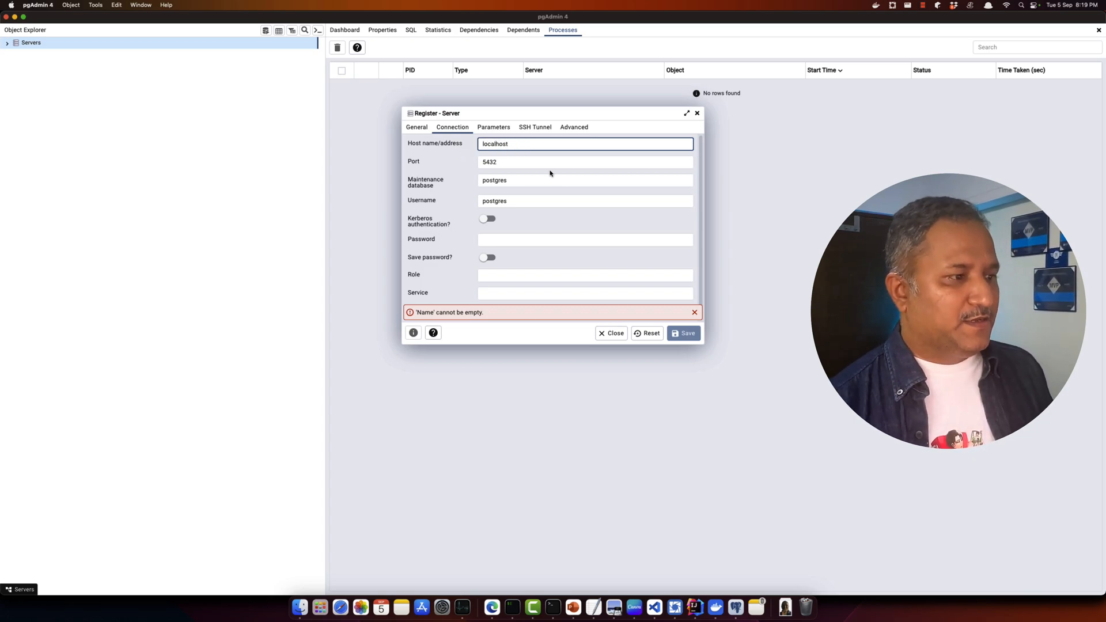
{"action": "left_click", "coordinate": [585, 161]}
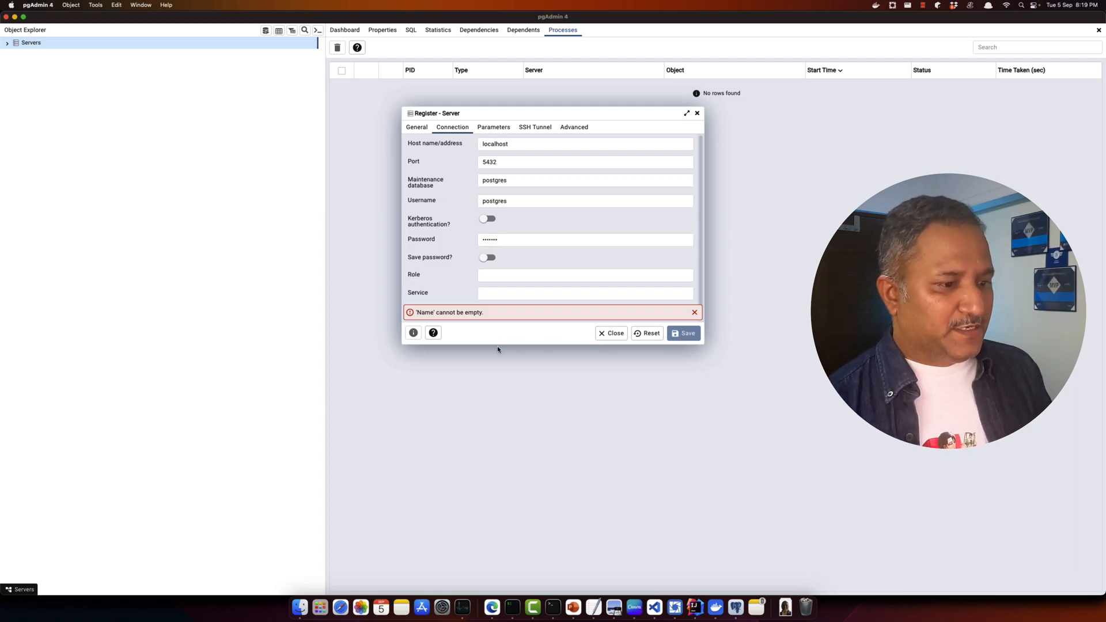
{"action": "mouse_move", "coordinate": [592, 375]}
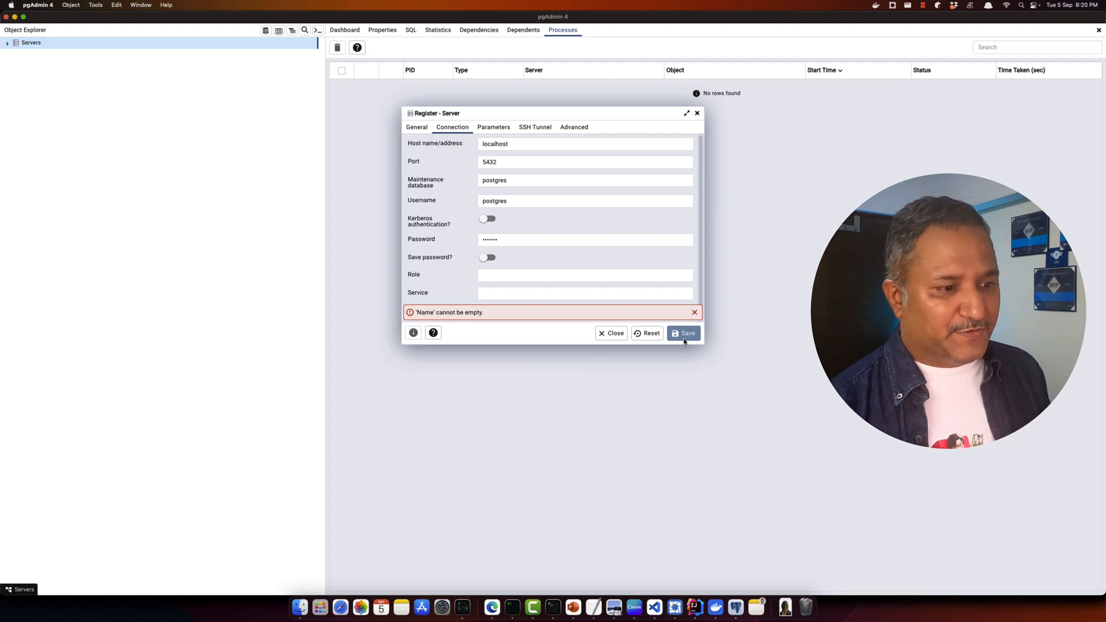
Name the server postgres-server, save the registration and expand it under Servers.
{"action": "left_click", "coordinate": [415, 126]}
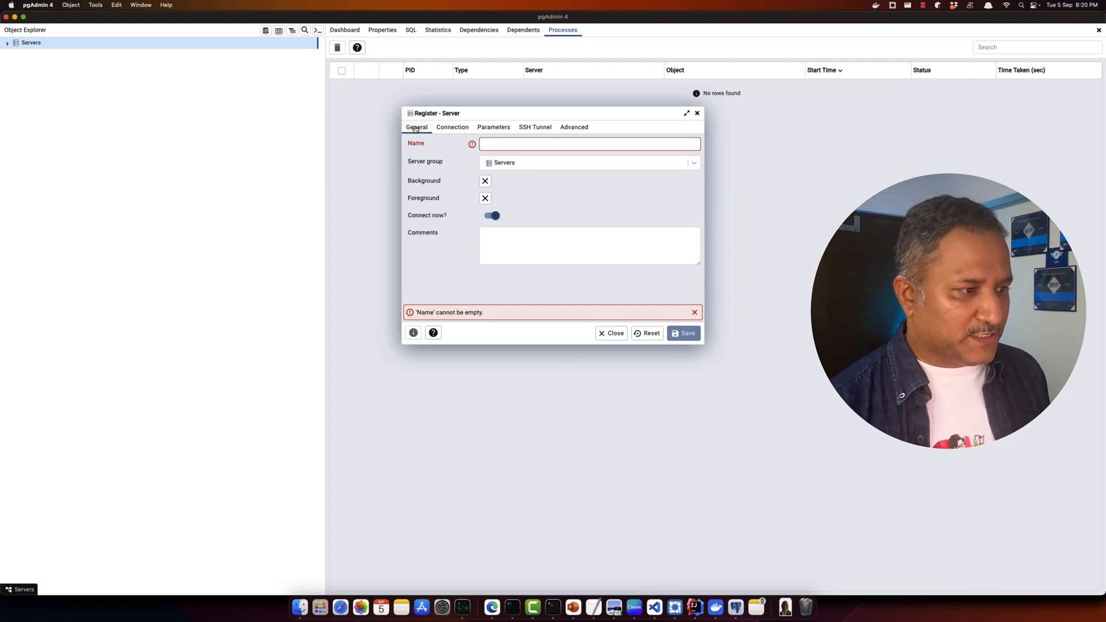
{"action": "left_click", "coordinate": [589, 144]}
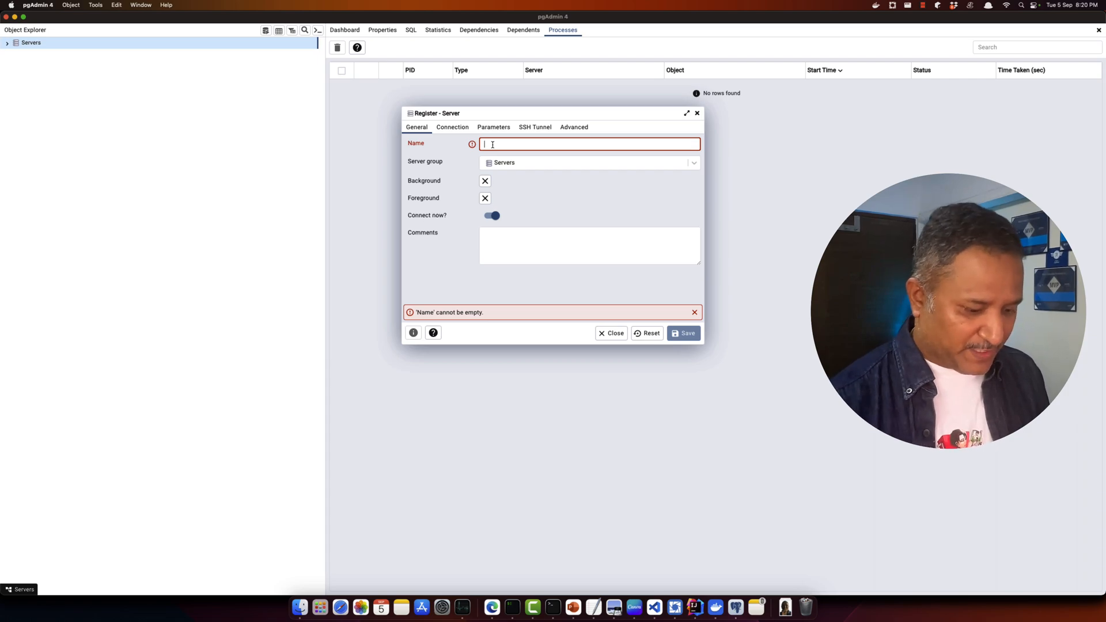
{"action": "type", "text": "postgres"}
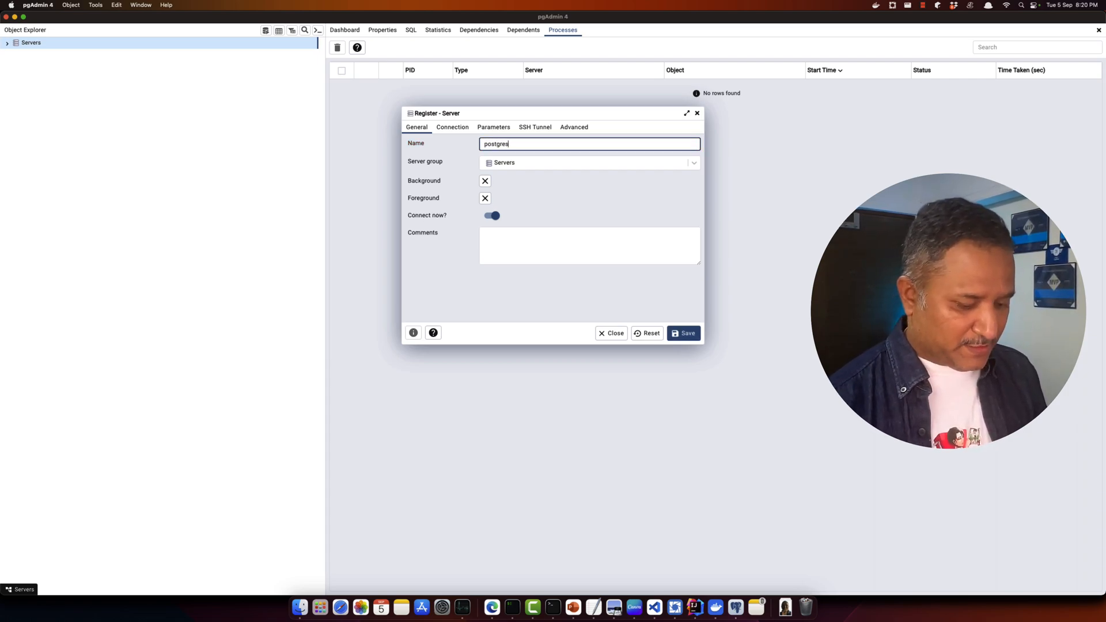
{"action": "type", "text": "-server"}
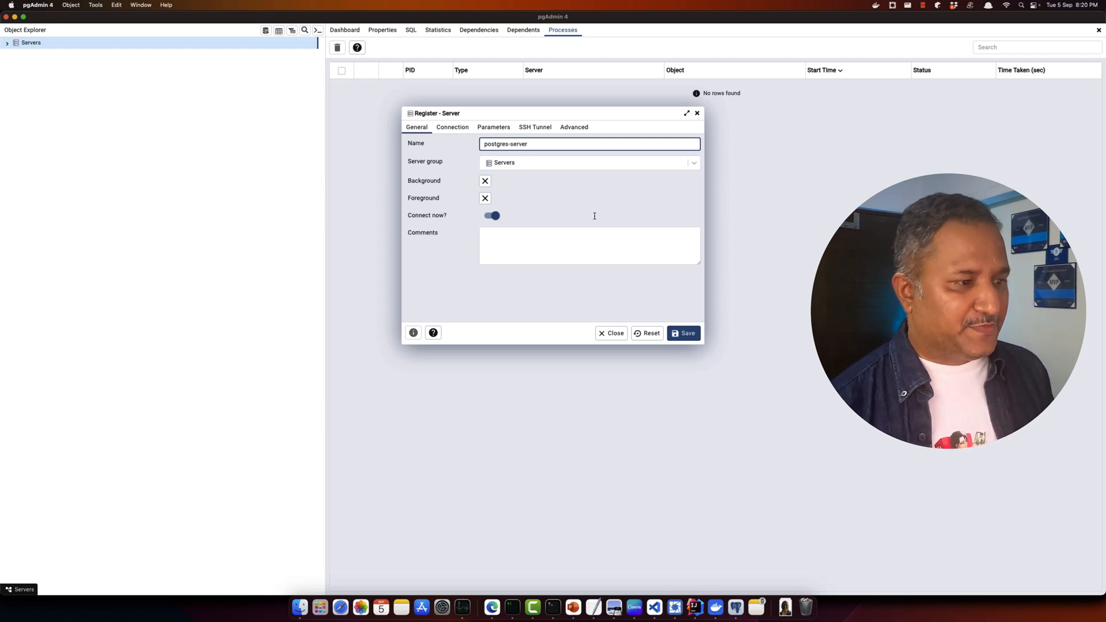
{"action": "left_click", "coordinate": [683, 333]}
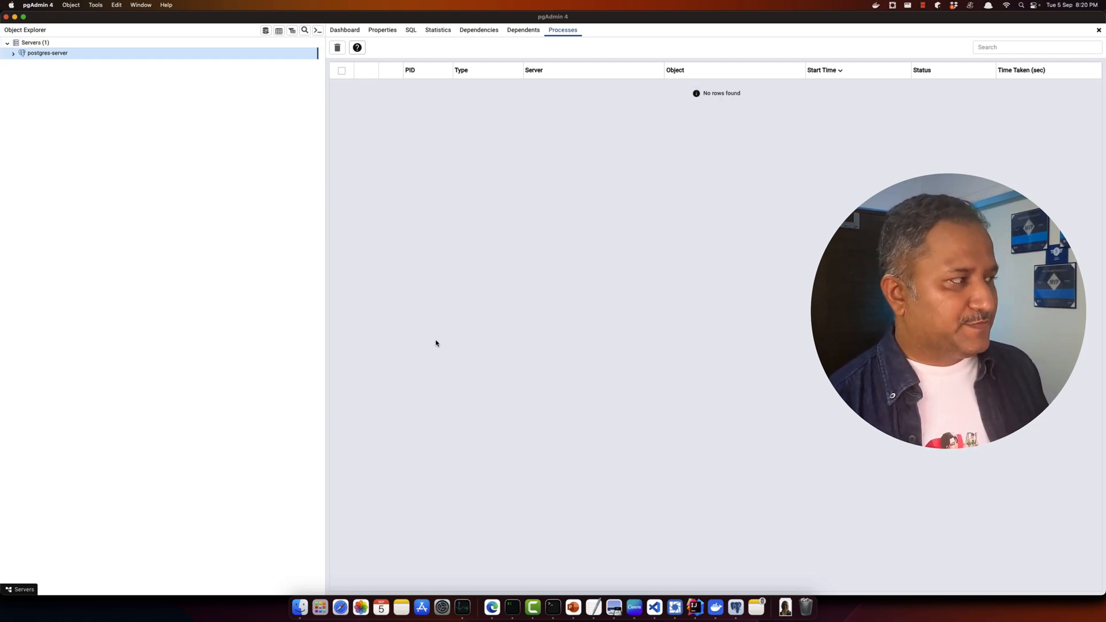
{"action": "left_click", "coordinate": [47, 53]}
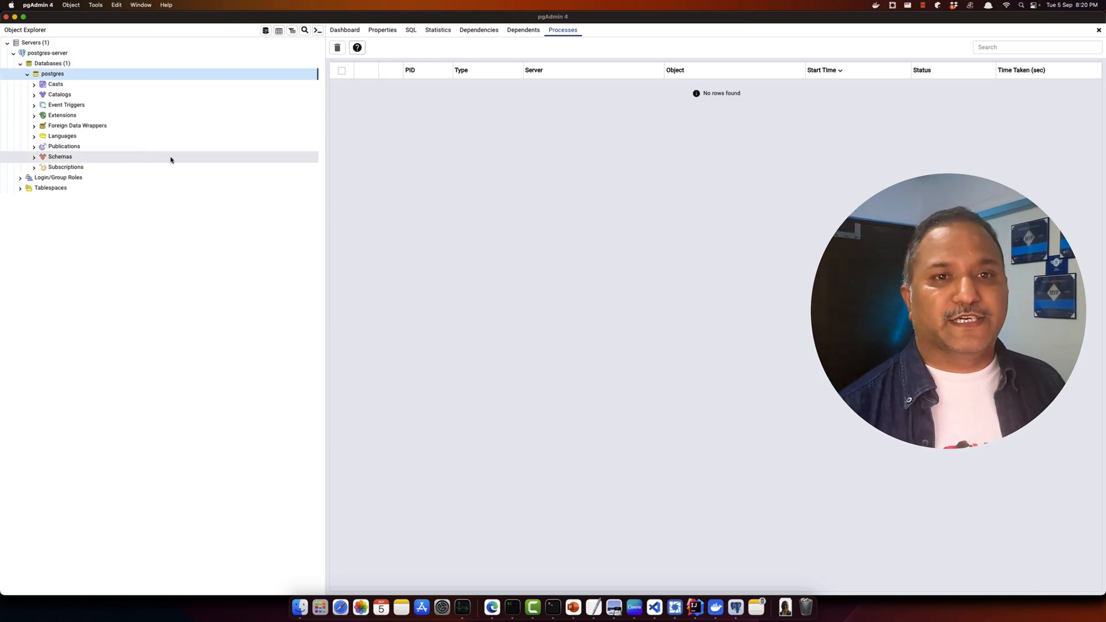
Expand postgres-server and bring up the actions for its Databases group.
{"action": "left_click", "coordinate": [52, 62]}
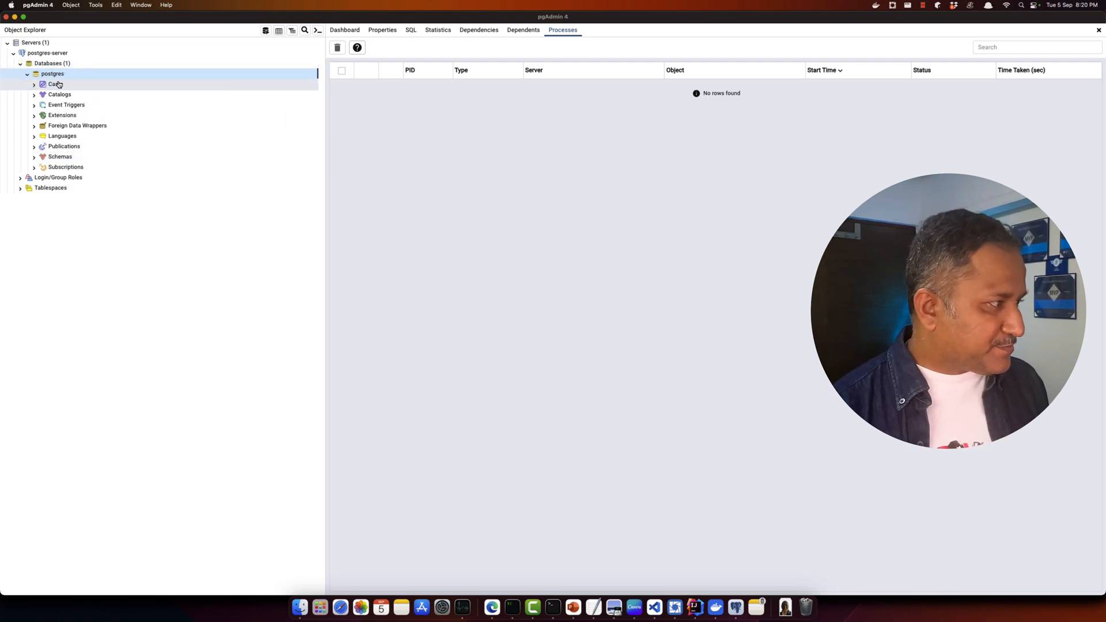
{"action": "left_click", "coordinate": [52, 73]}
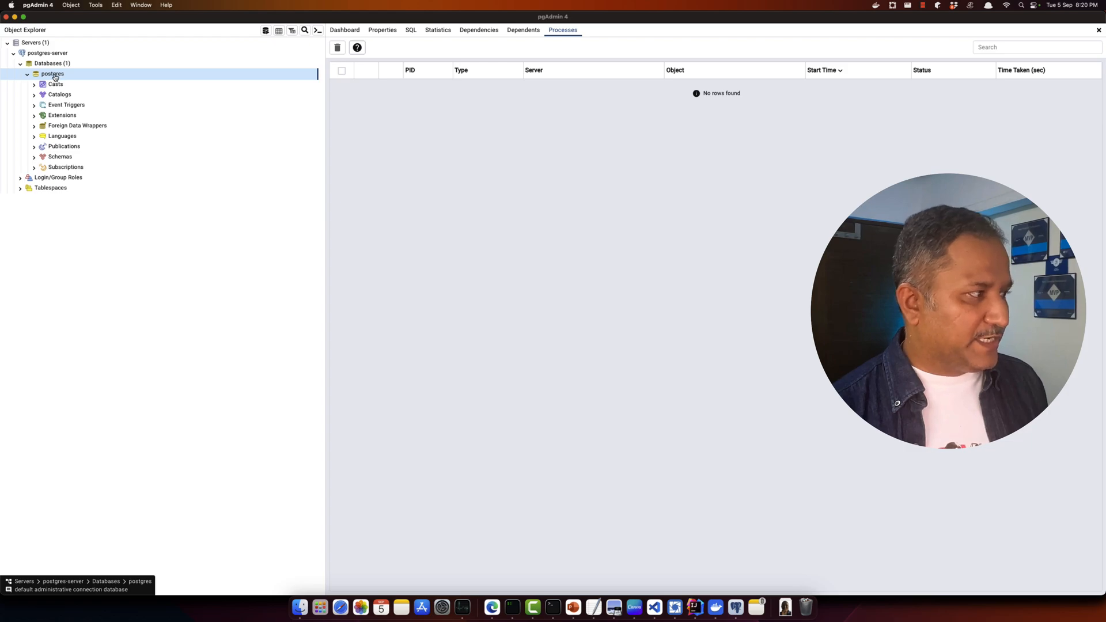
{"action": "right_click", "coordinate": [49, 64]}
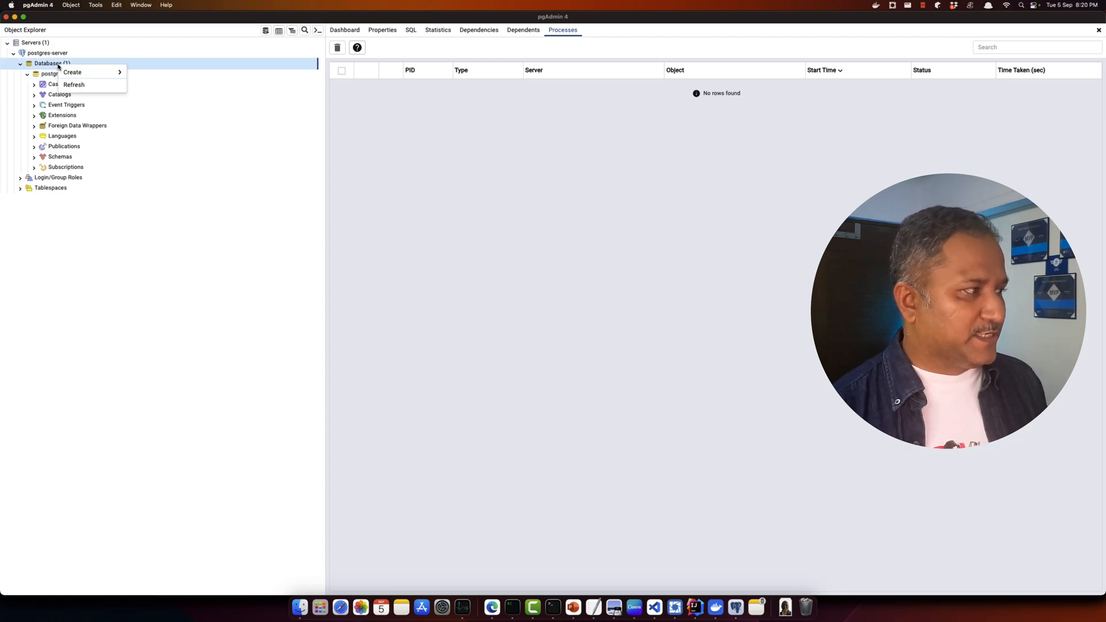
Create a new database named TestDB and attempt to save it.
{"action": "left_click", "coordinate": [71, 72]}
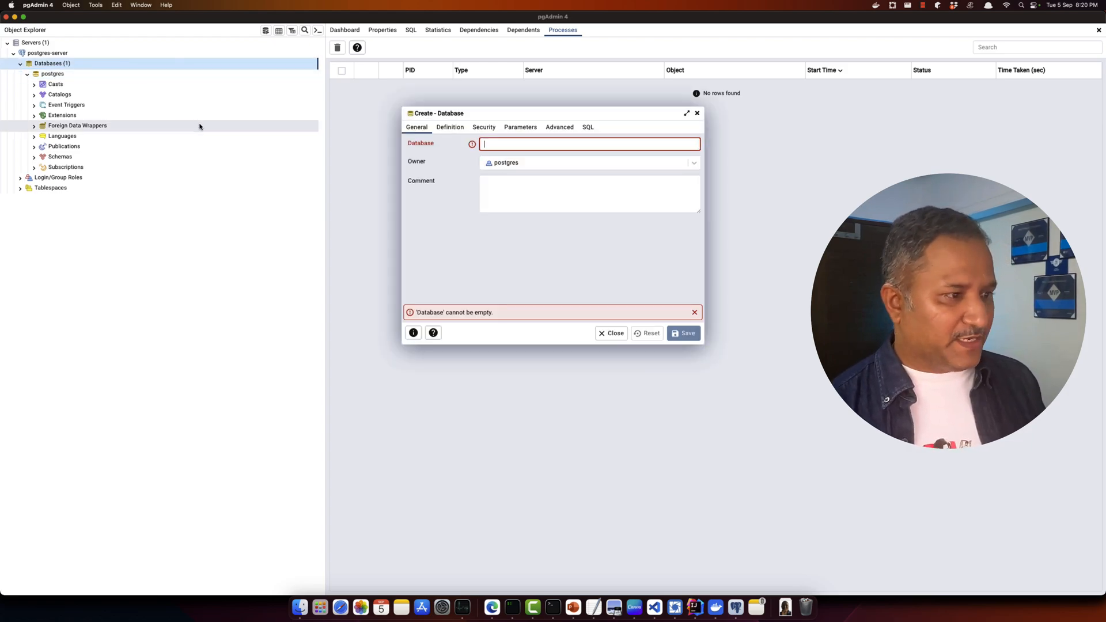
{"action": "type", "text": "TestDB"}
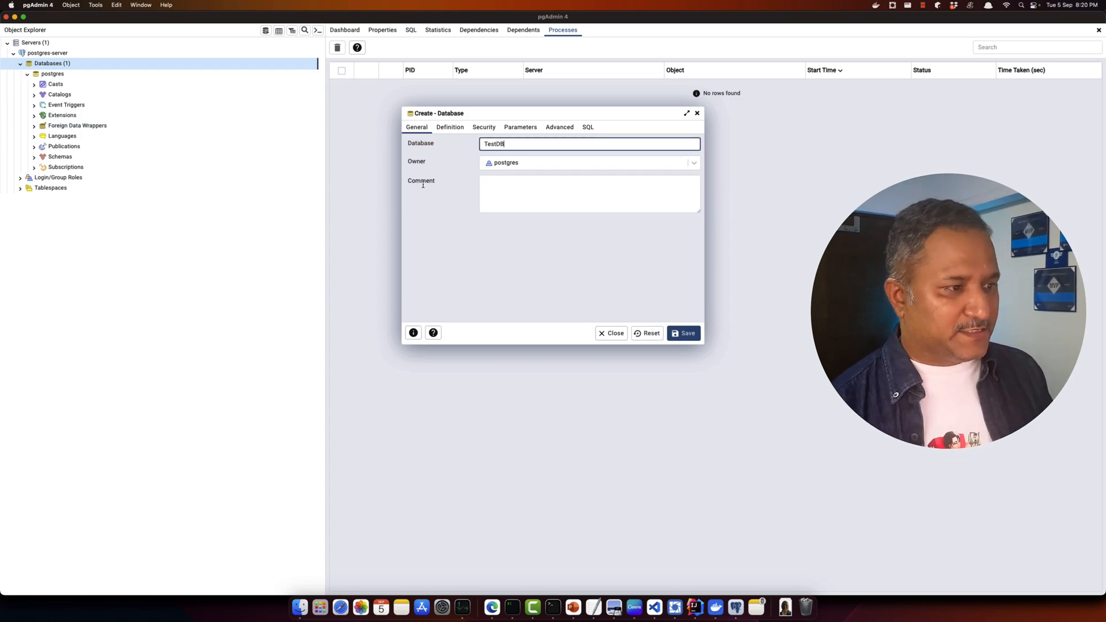
{"action": "left_click", "coordinate": [683, 331]}
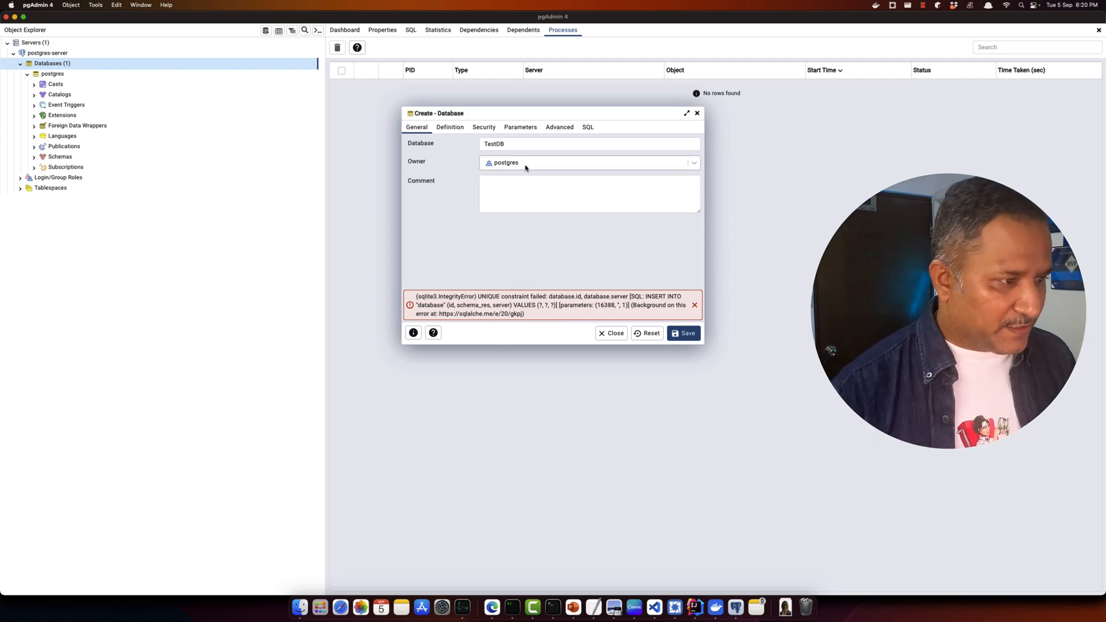
Rename the database to Test, save it, and collapse the postgres database's contents.
{"action": "left_click", "coordinate": [590, 142]}
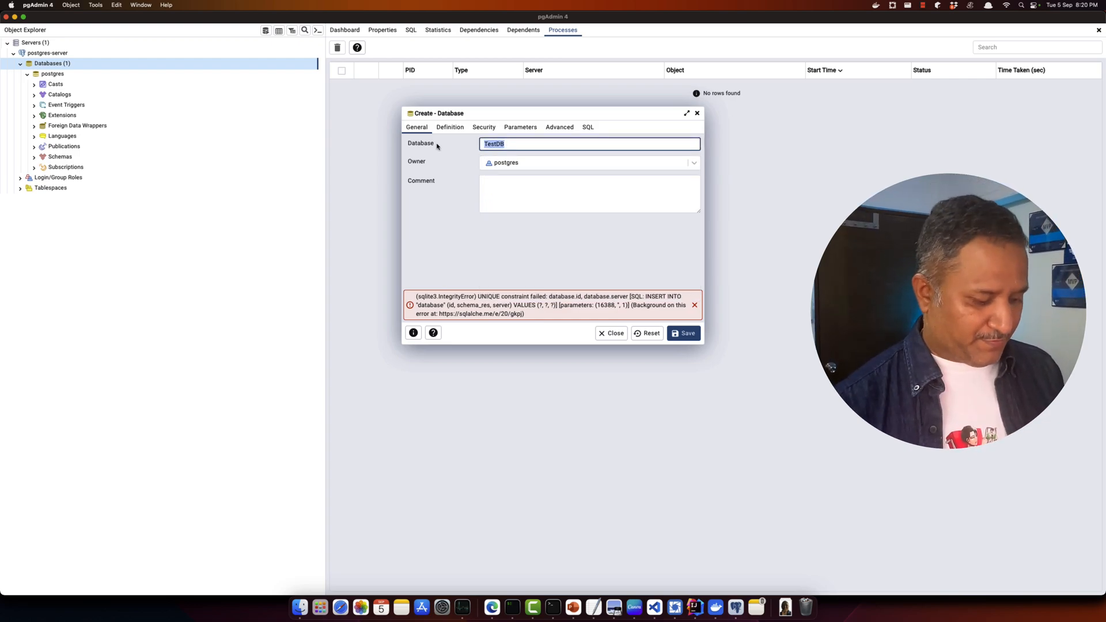
{"action": "type", "text": "Test"}
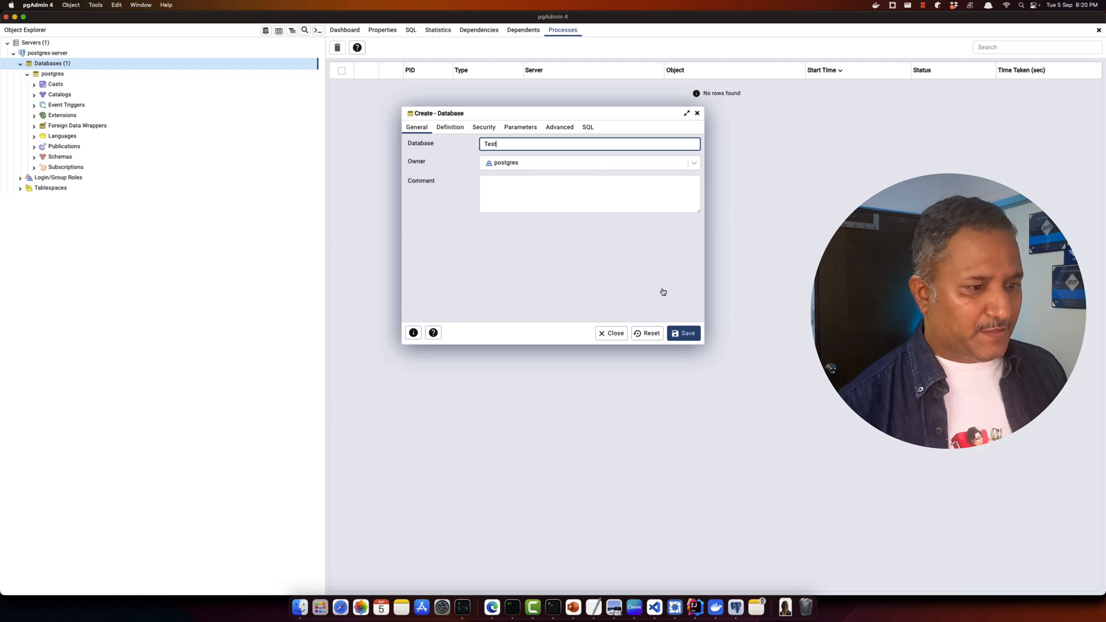
{"action": "left_click", "coordinate": [682, 332]}
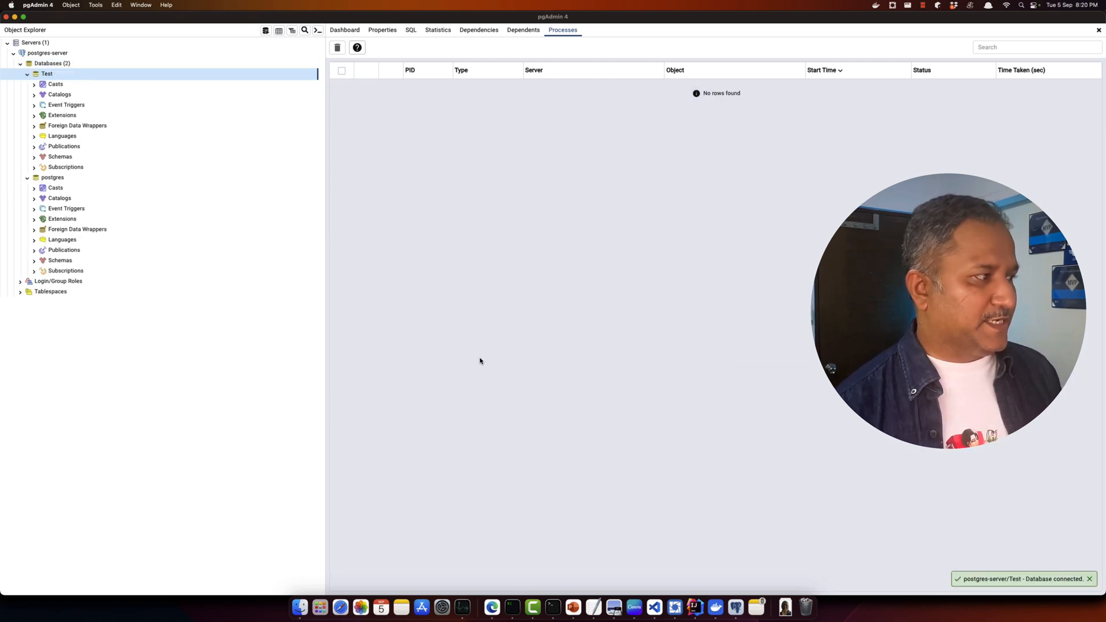
{"action": "left_click", "coordinate": [53, 178]}
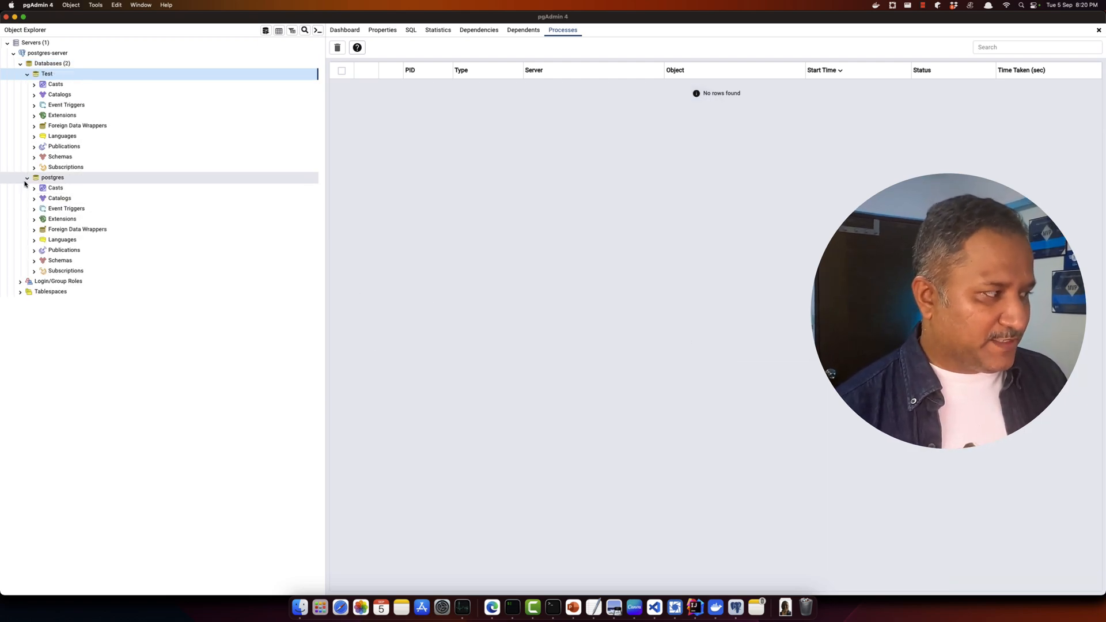
{"action": "left_click", "coordinate": [26, 177]}
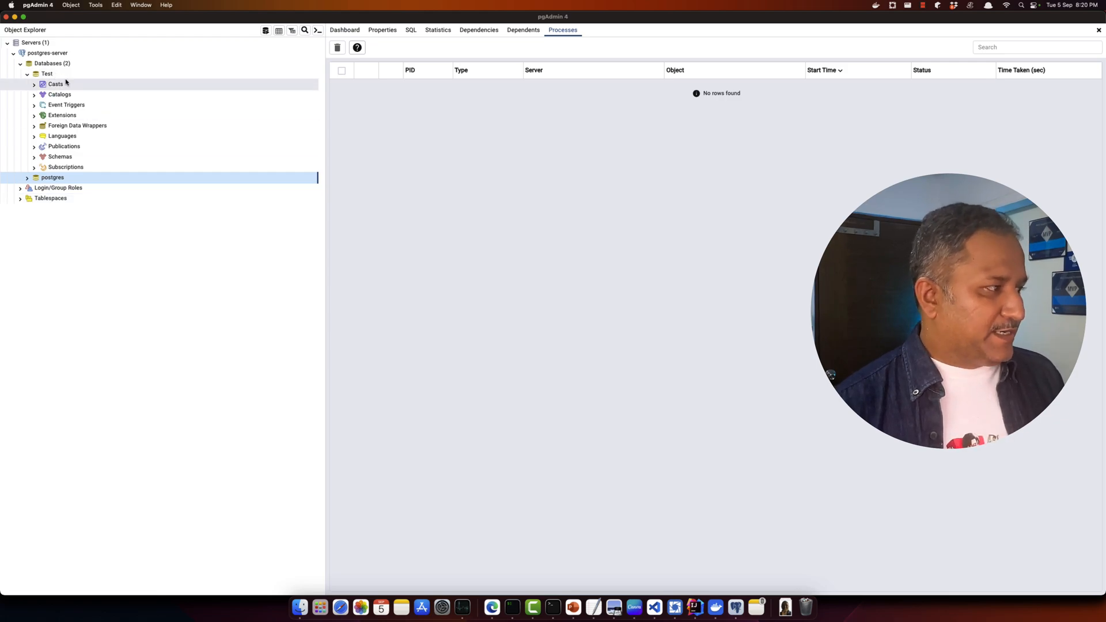
Open the Query Tool on Test, then switch to Edge showing create_tables.sql on GitHub.
{"action": "right_click", "coordinate": [46, 73]}
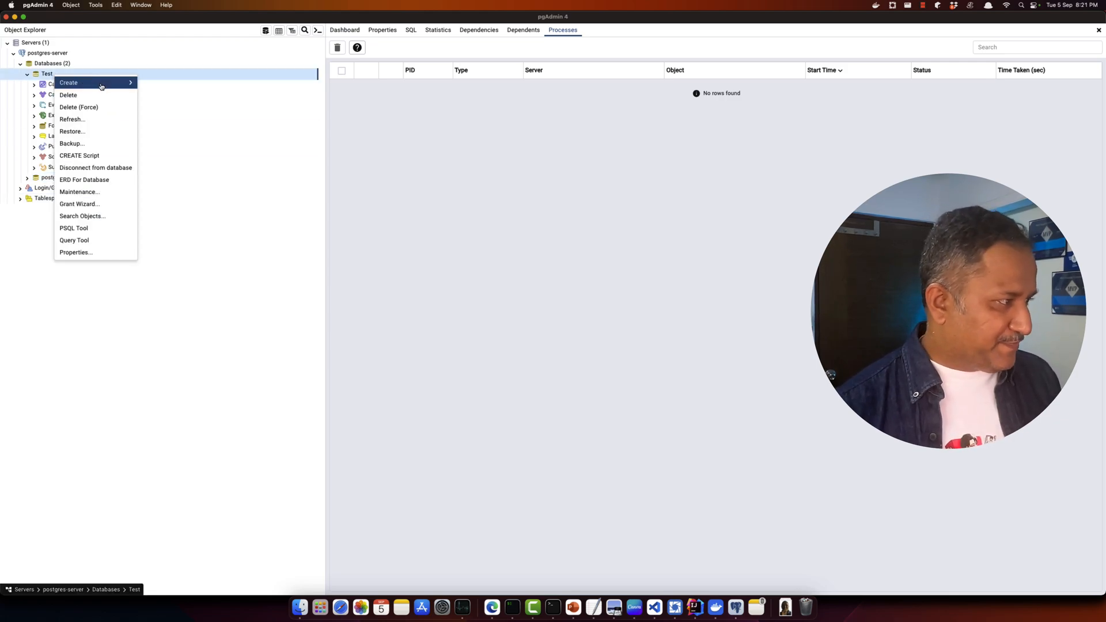
{"action": "mouse_move", "coordinate": [68, 83]}
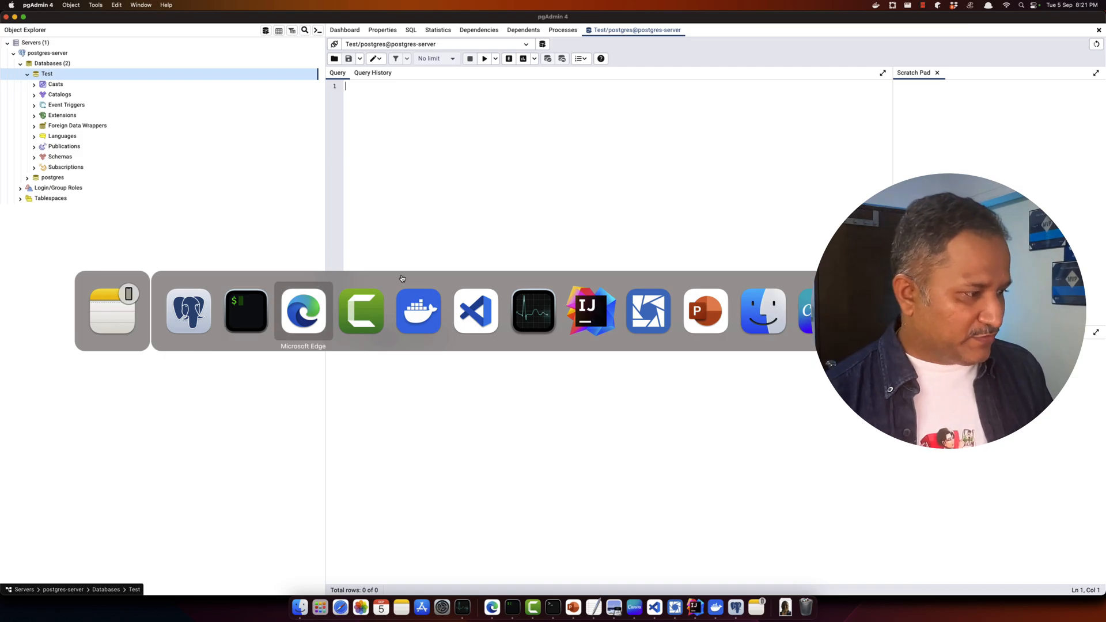
{"action": "left_click", "coordinate": [303, 311]}
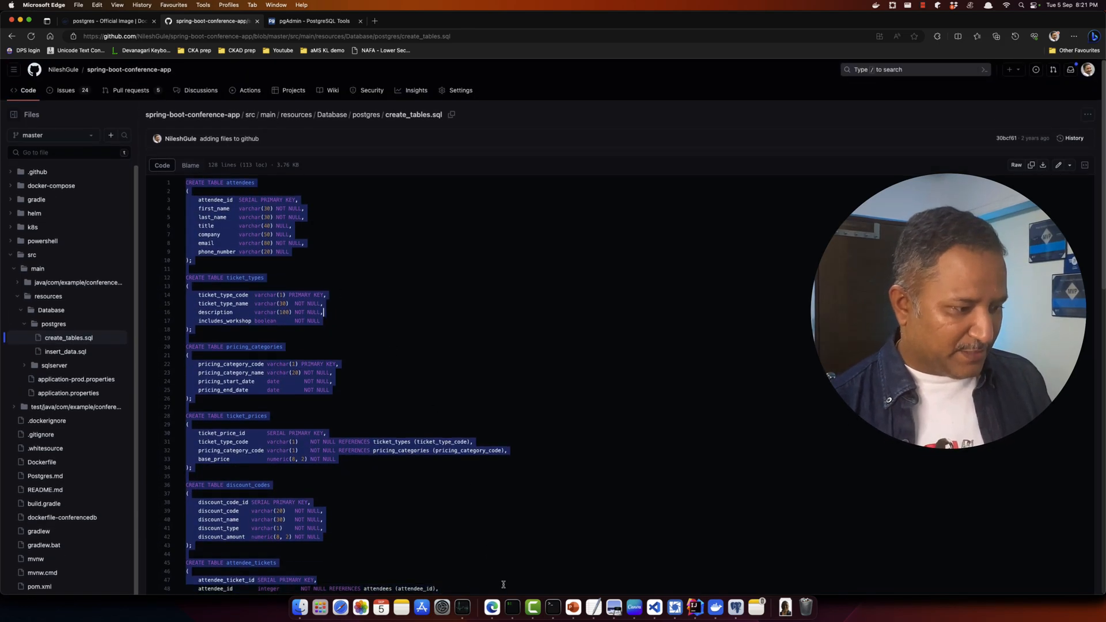
Paste create_tables.sql into the Test query editor and execute it to build the conference tables.
{"action": "scroll", "scroll_direction": "down", "scroll_amount": 3}
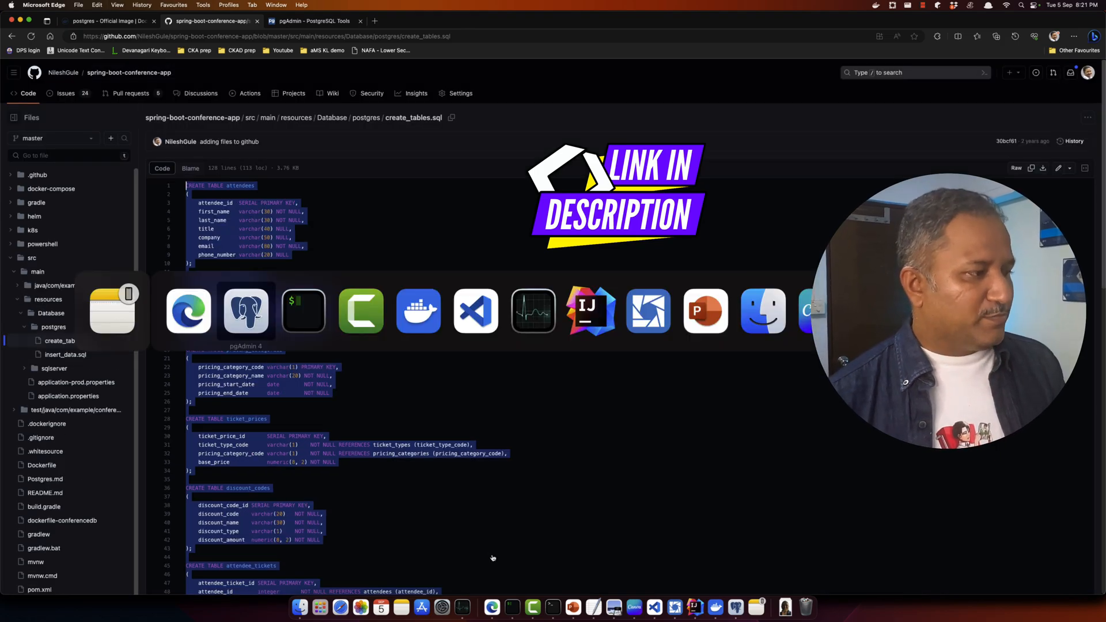
{"action": "left_click", "coordinate": [246, 309]}
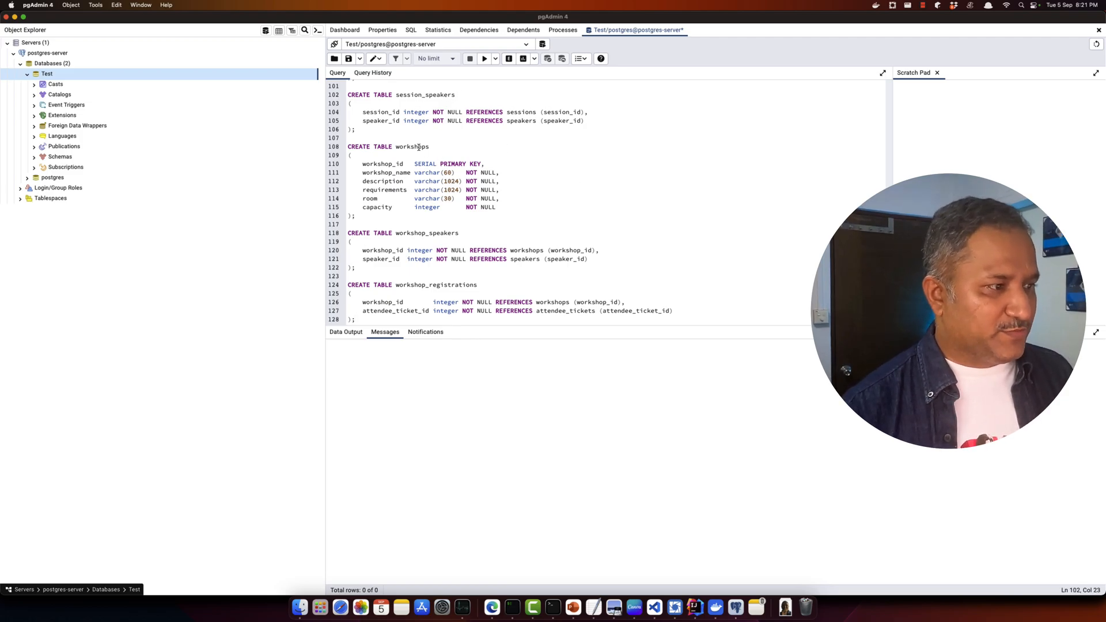
{"action": "left_click", "coordinate": [533, 250]}
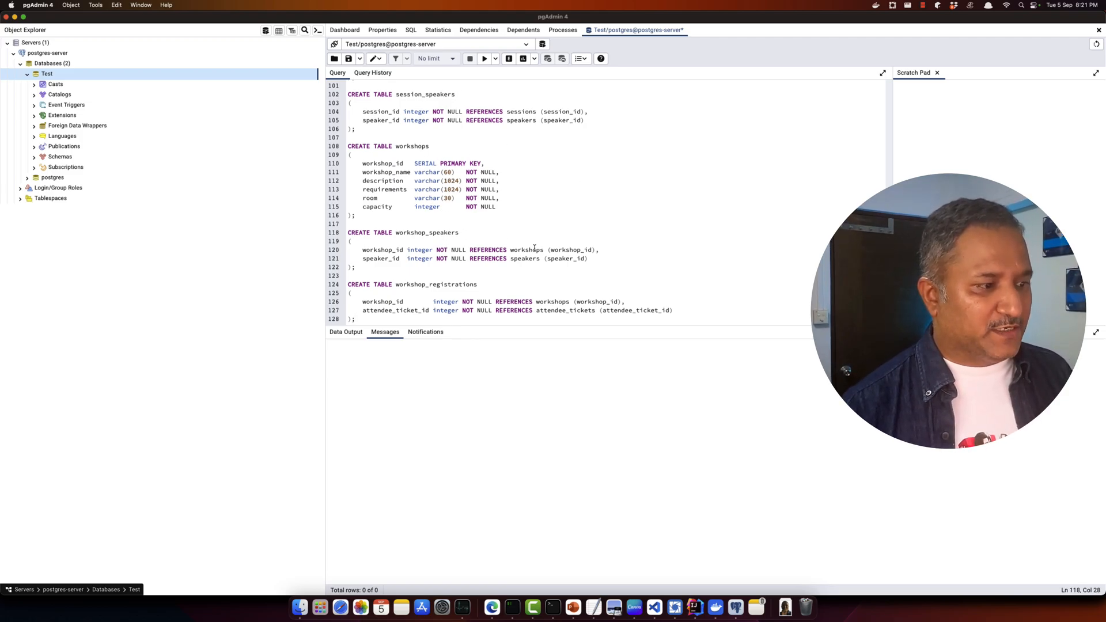
{"action": "key", "text": "cmd+a"}
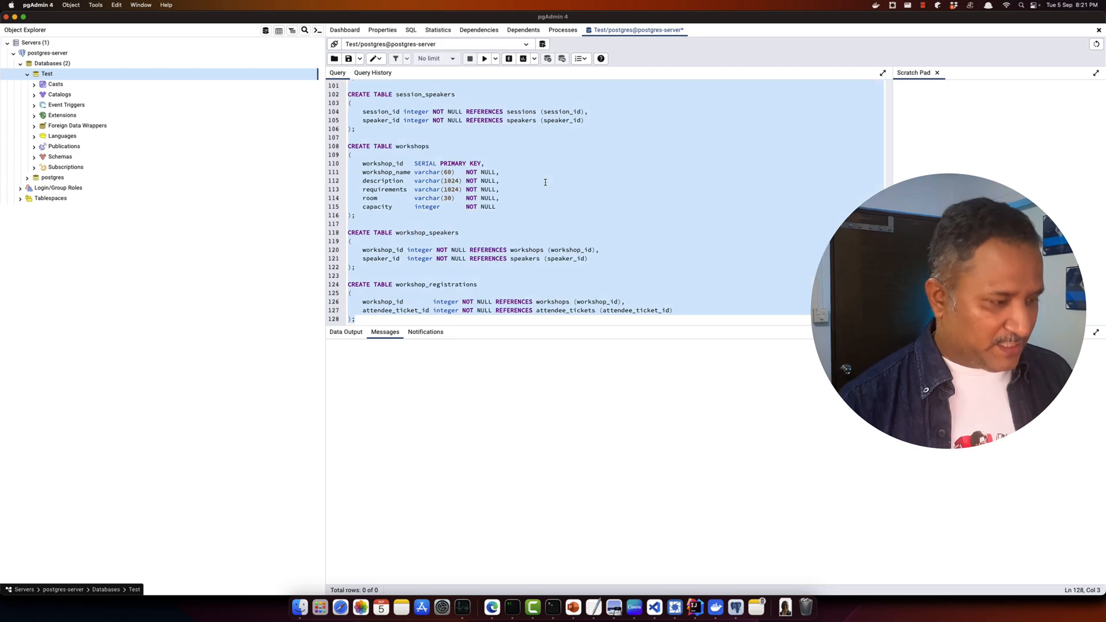
{"action": "left_click", "coordinate": [484, 59]}
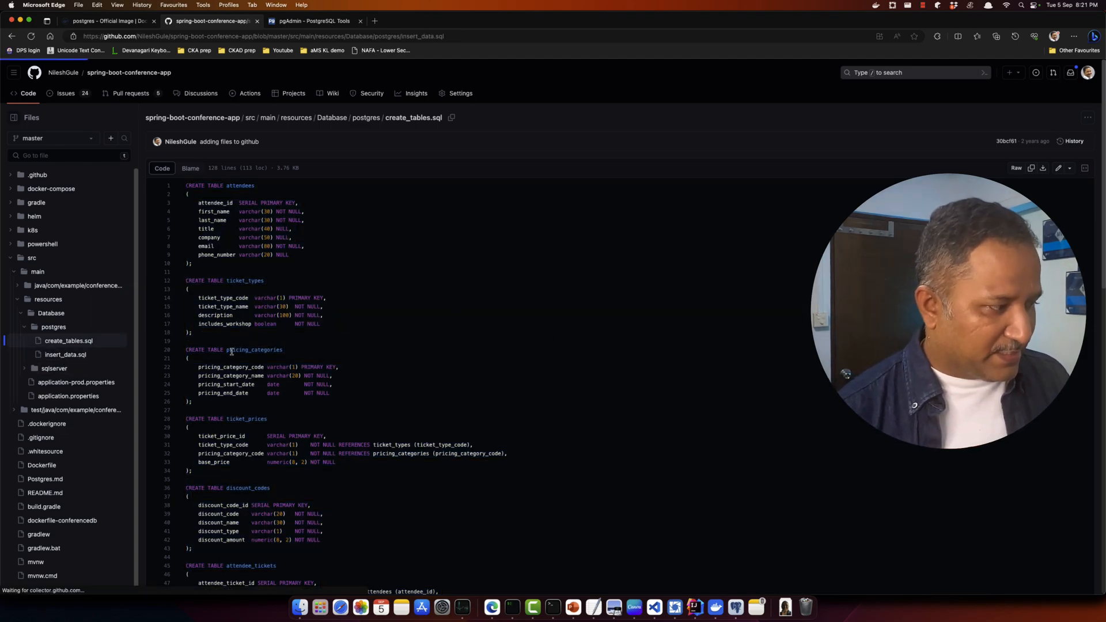
Run insert_data.sql from GitHub against Test, inserting the sample rows (setval 13).
{"action": "left_click", "coordinate": [65, 353]}
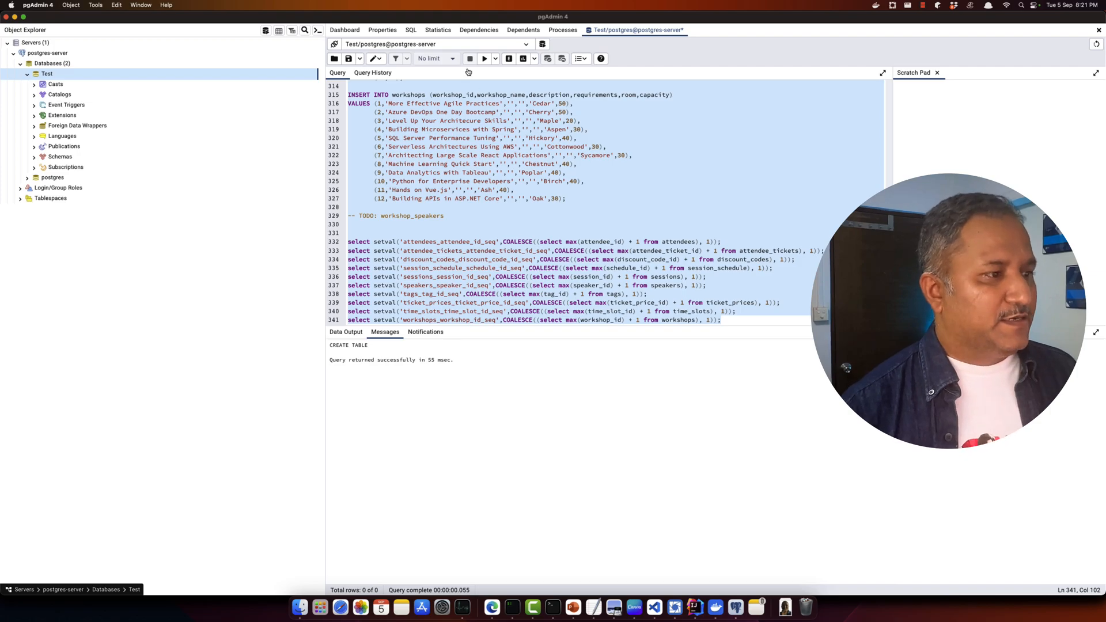
{"action": "left_click", "coordinate": [484, 58]}
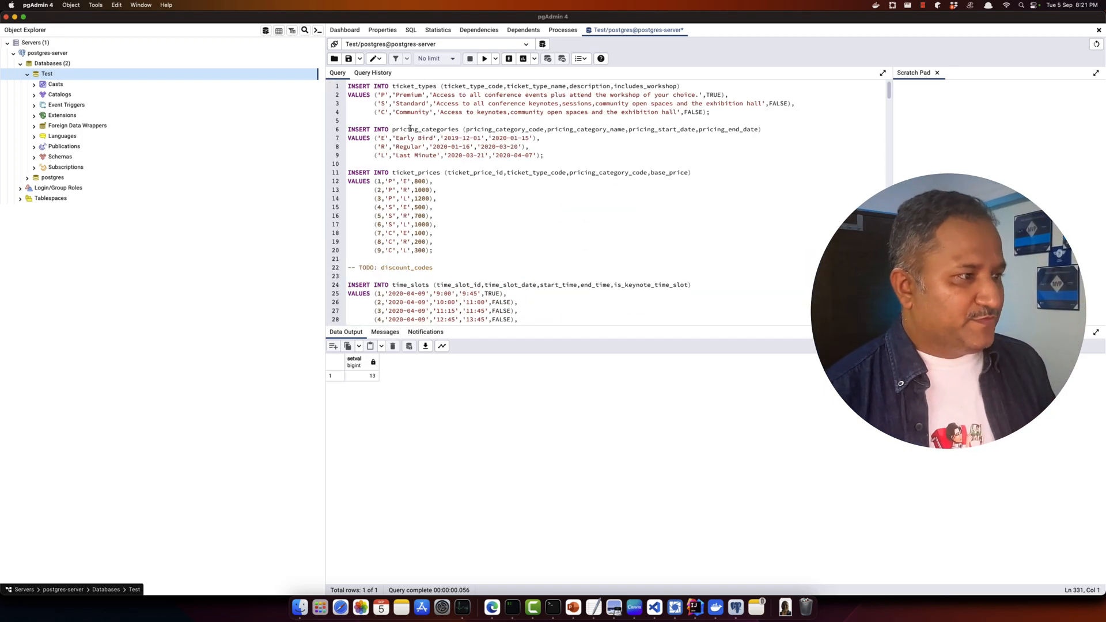
{"action": "double_click", "coordinate": [414, 85]}
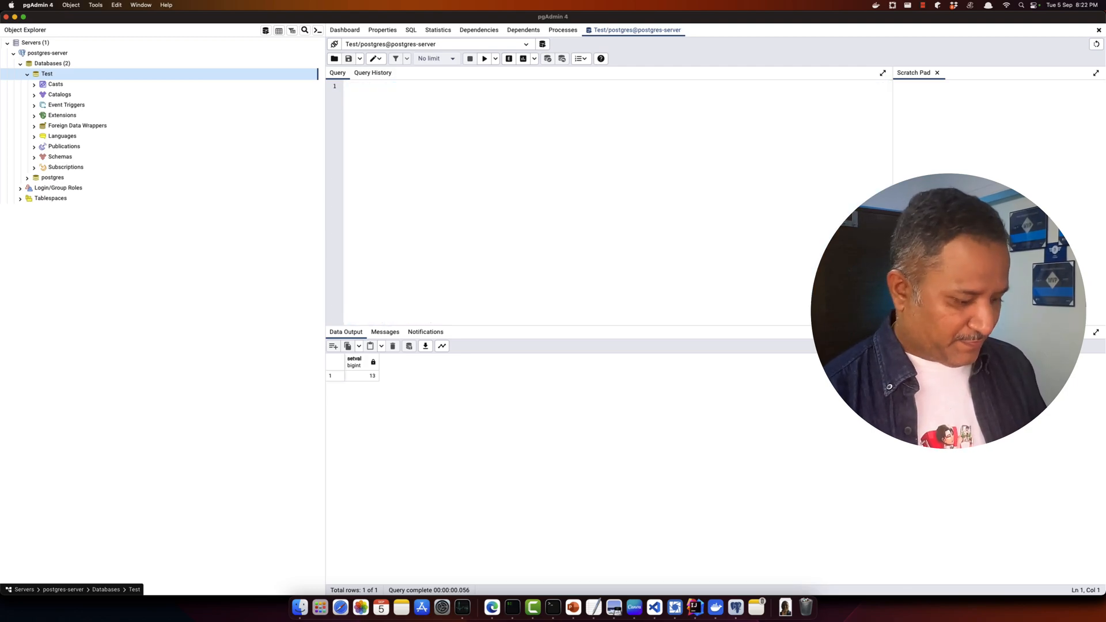
Query select * from ticket_types, returning Premium, Standard and Community.
{"action": "type", "text": "select"}
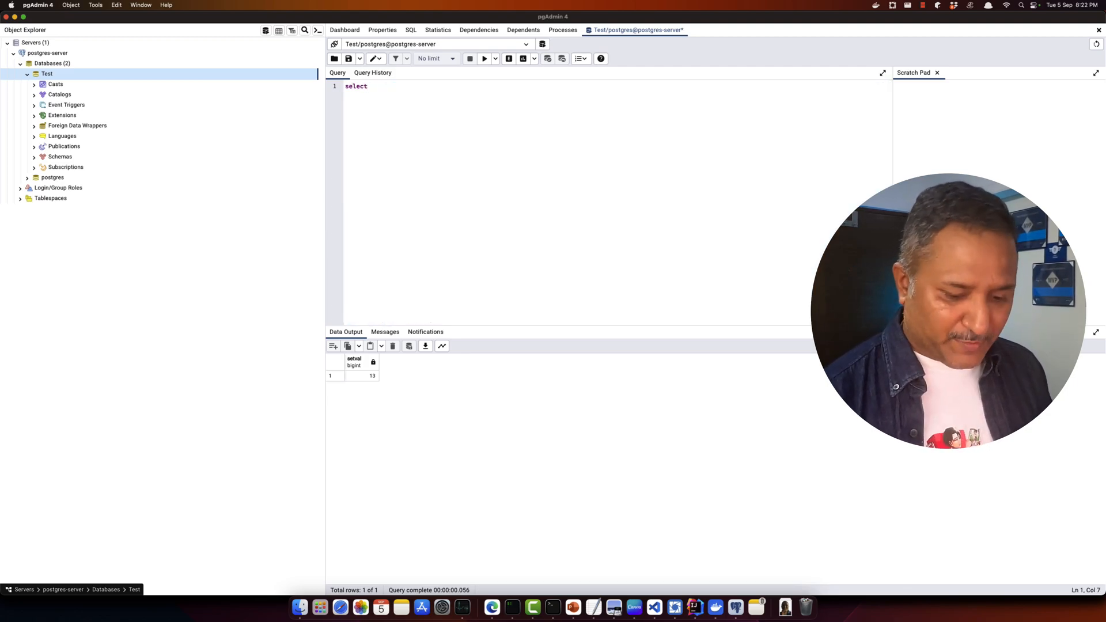
{"action": "type", "text": "* from"}
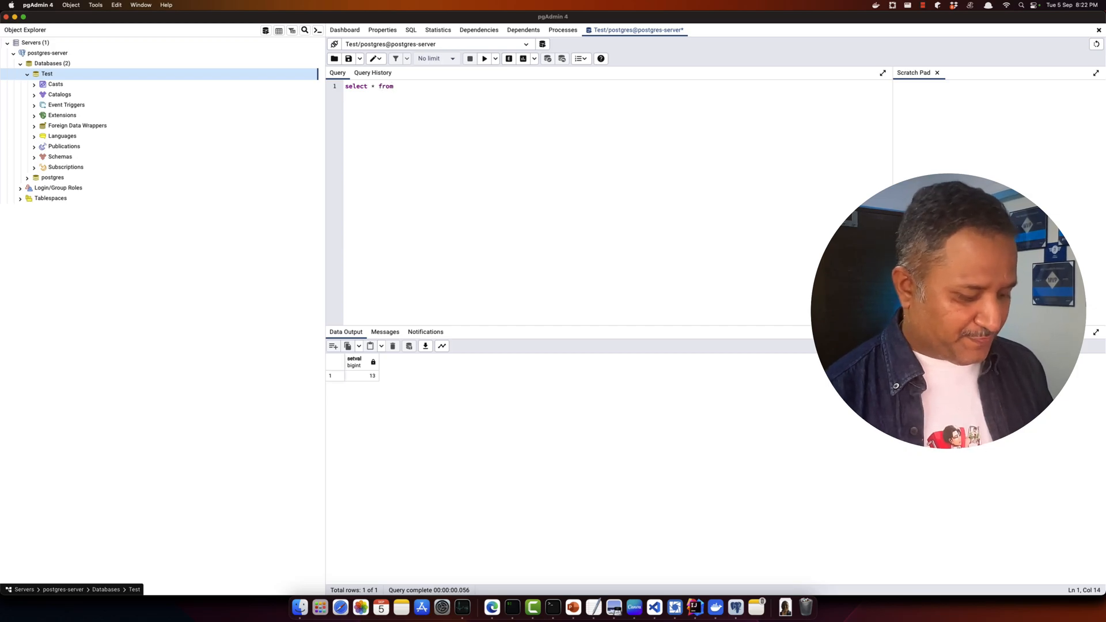
{"action": "type", "text": "ticket_types"}
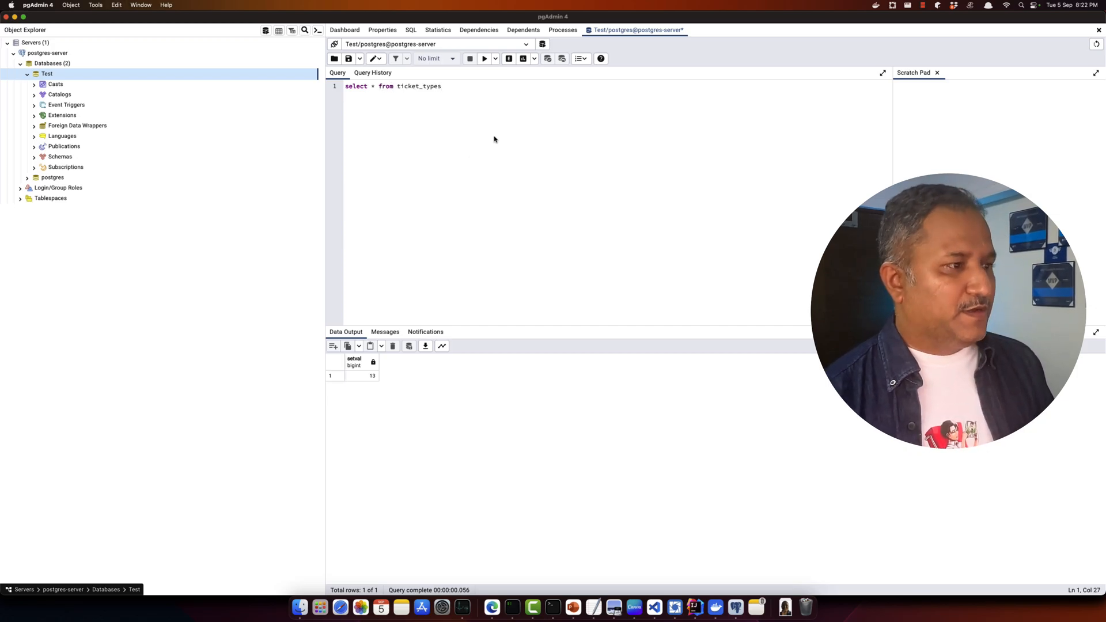
{"action": "left_click", "coordinate": [484, 59]}
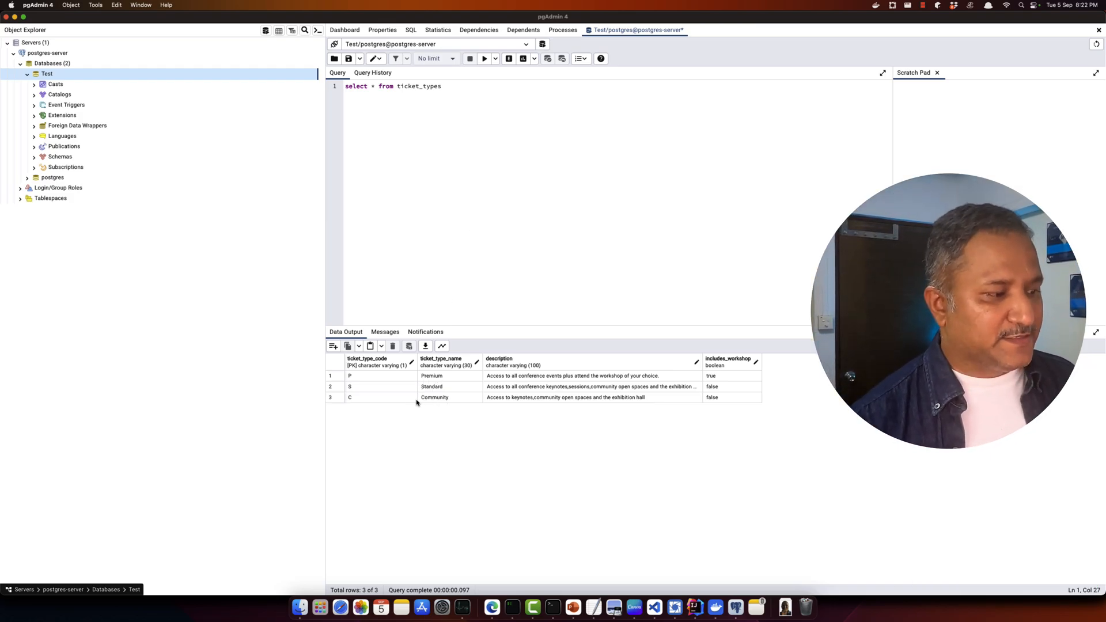
{"action": "mouse_move", "coordinate": [542, 417]}
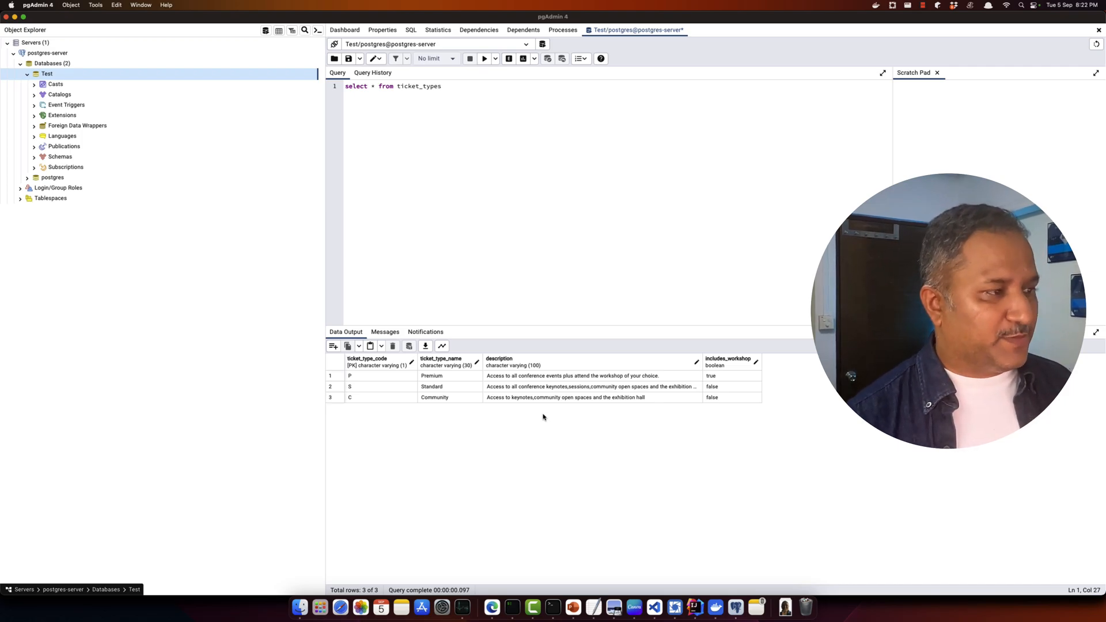